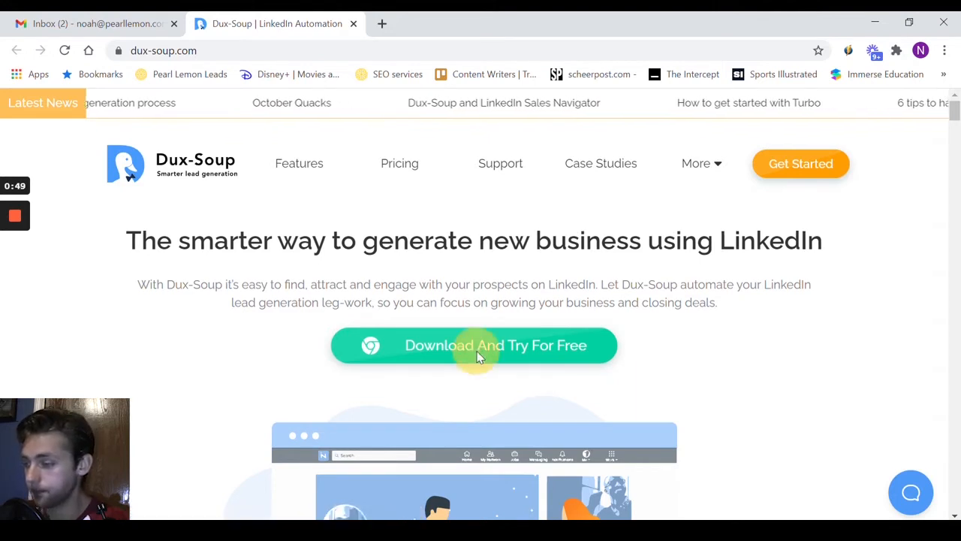
Step: Add the Dux-Soup for LinkedIn Automation extension to Chrome from its store listing
click(474, 346)
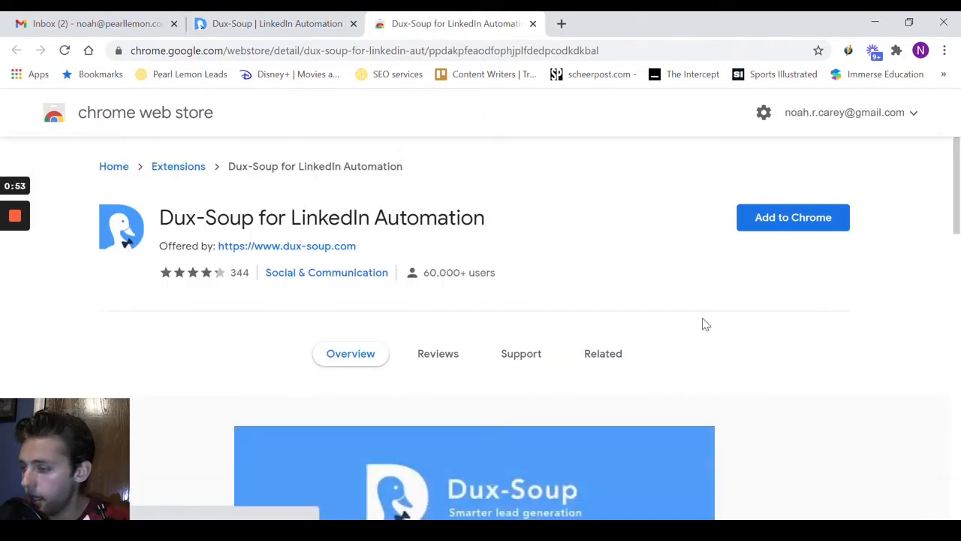
click(793, 216)
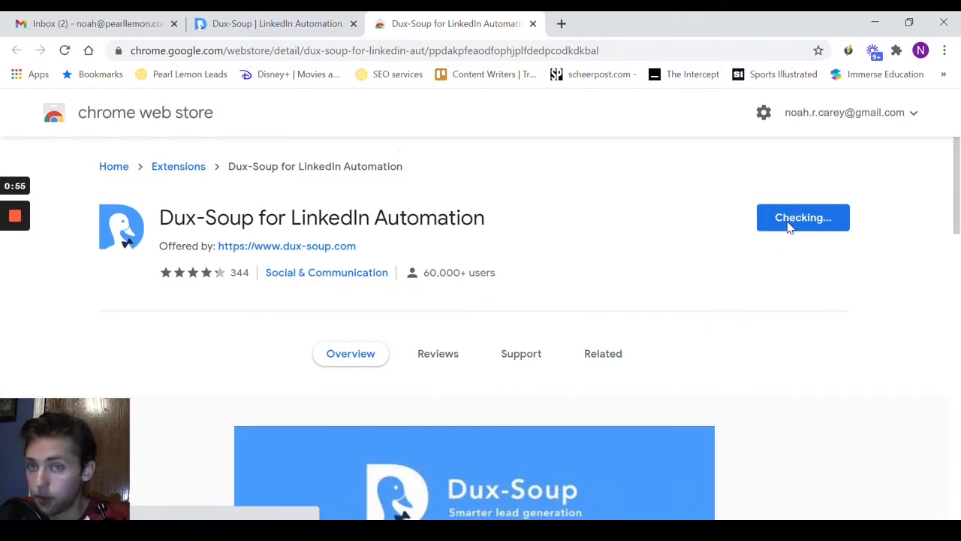
click(803, 217)
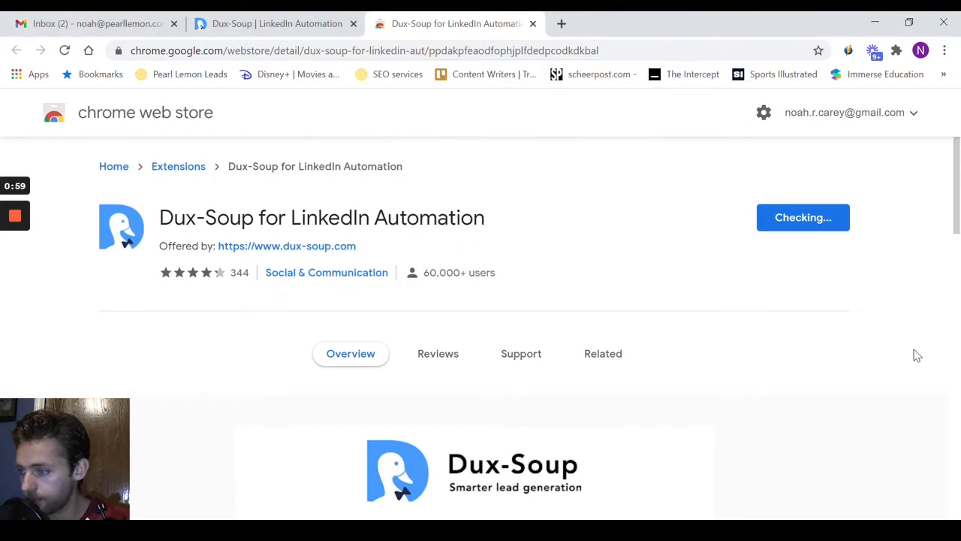
mouse_move(910, 378)
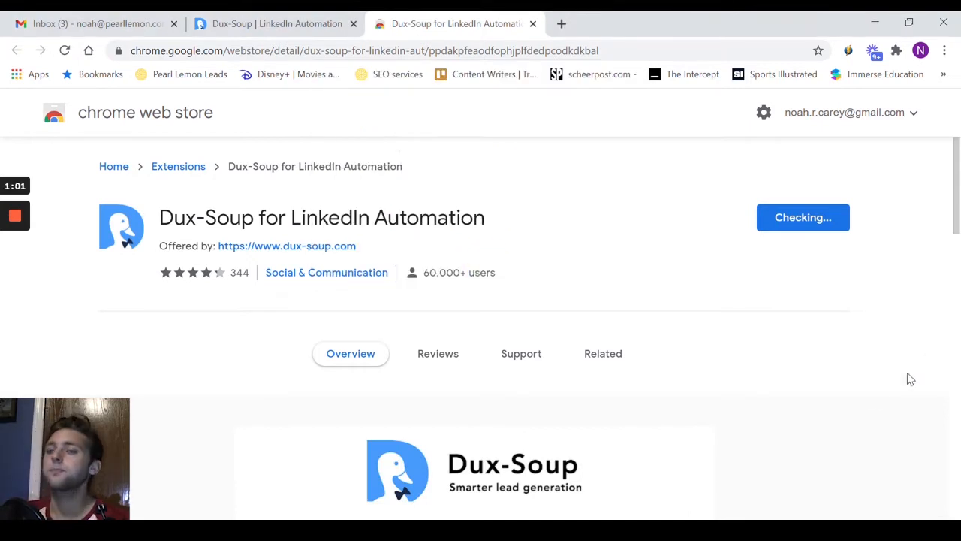
click(802, 216)
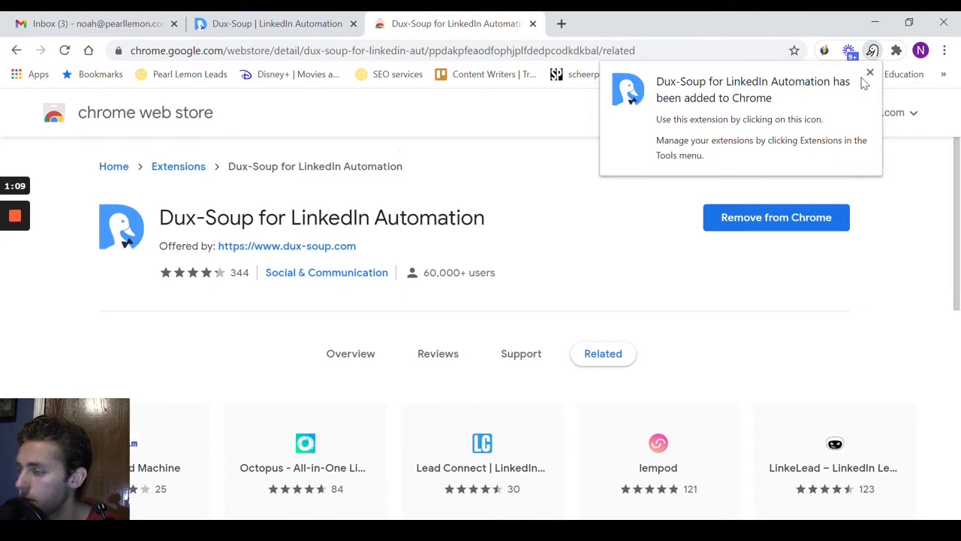
Step: Launch Dux-Soup from the Extensions menu and sign in with the Google account
click(876, 51)
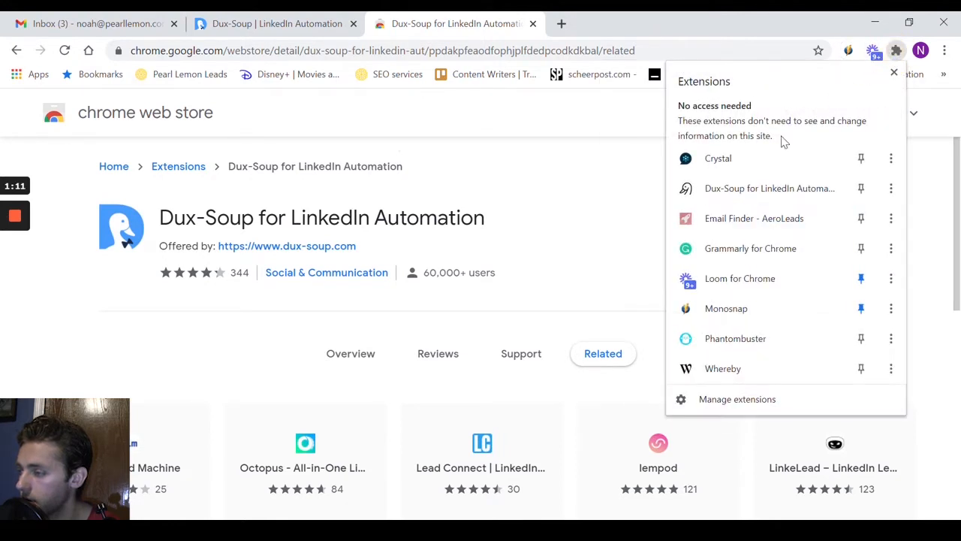
click(706, 192)
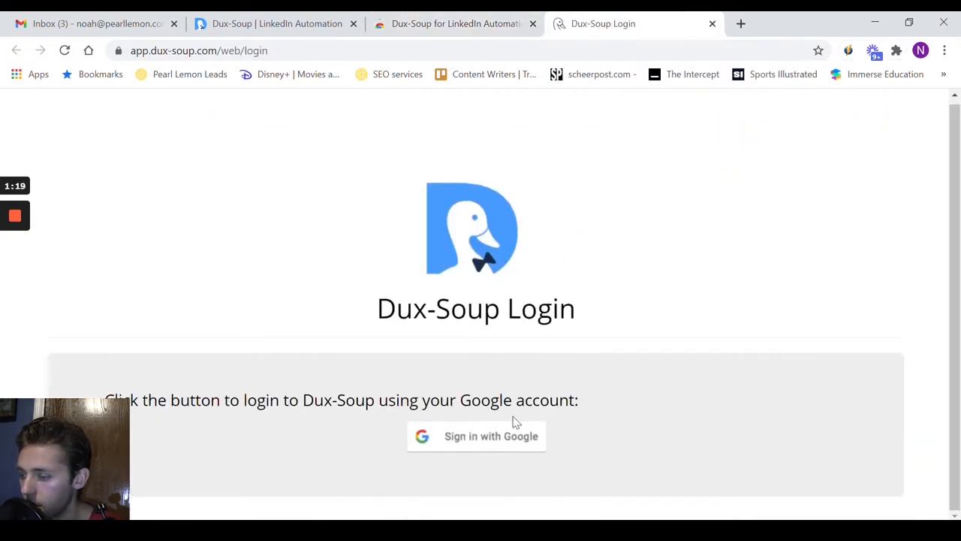
click(477, 436)
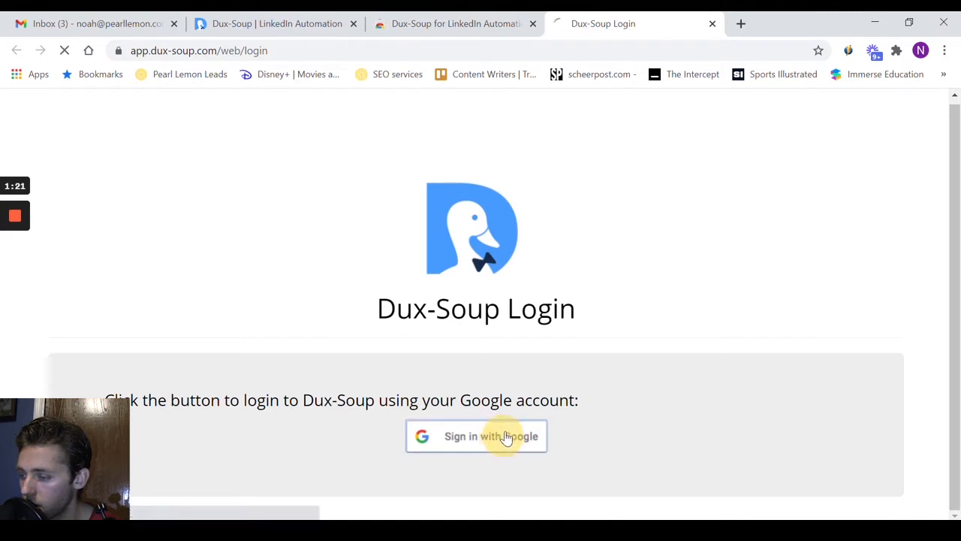
click(476, 436)
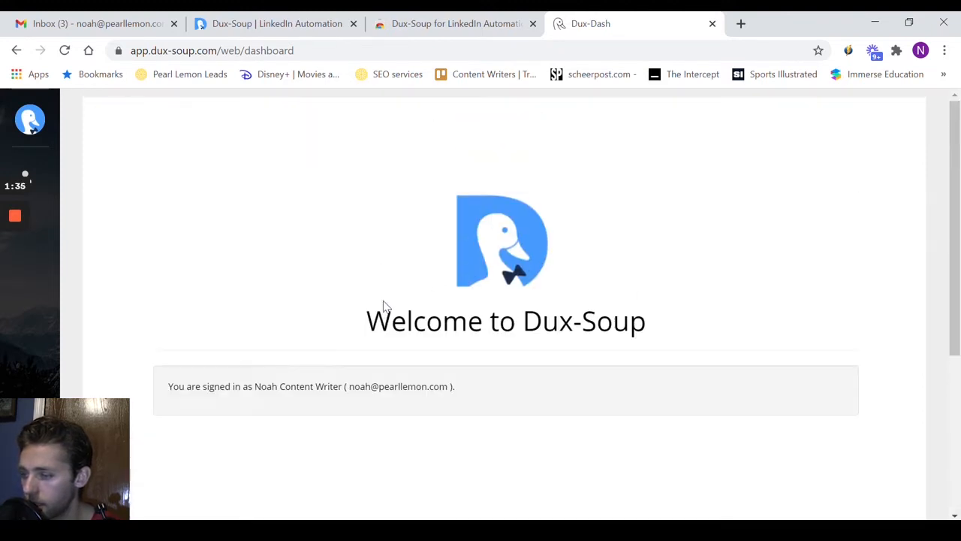
Step: Review the Your Profile page from the dashboard sidebar, then return to the Chrome Web Store listing
click(30, 120)
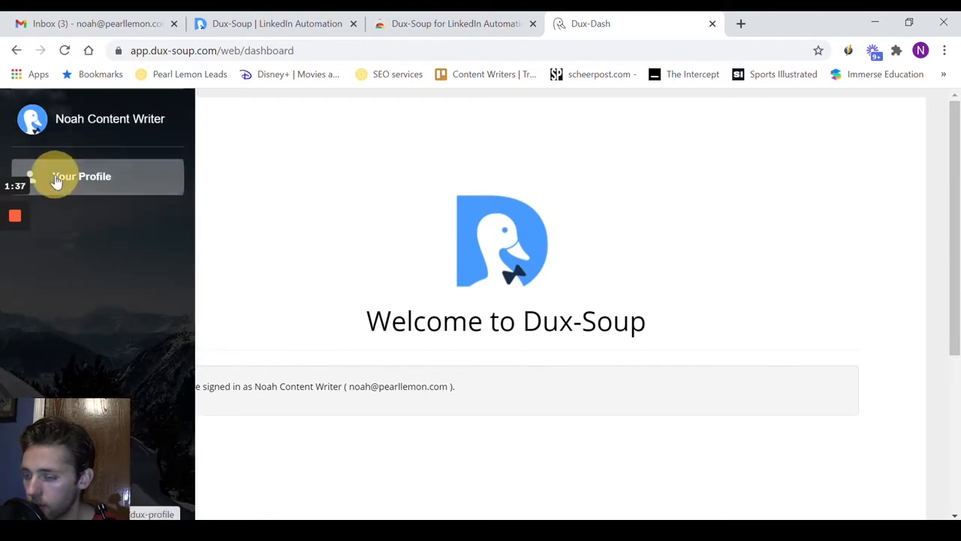
click(81, 176)
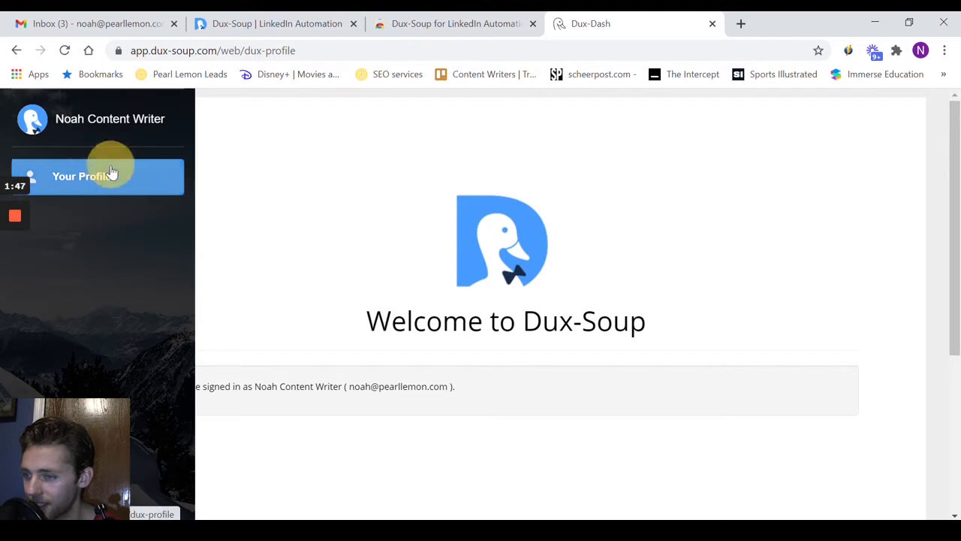
scroll(down, 3)
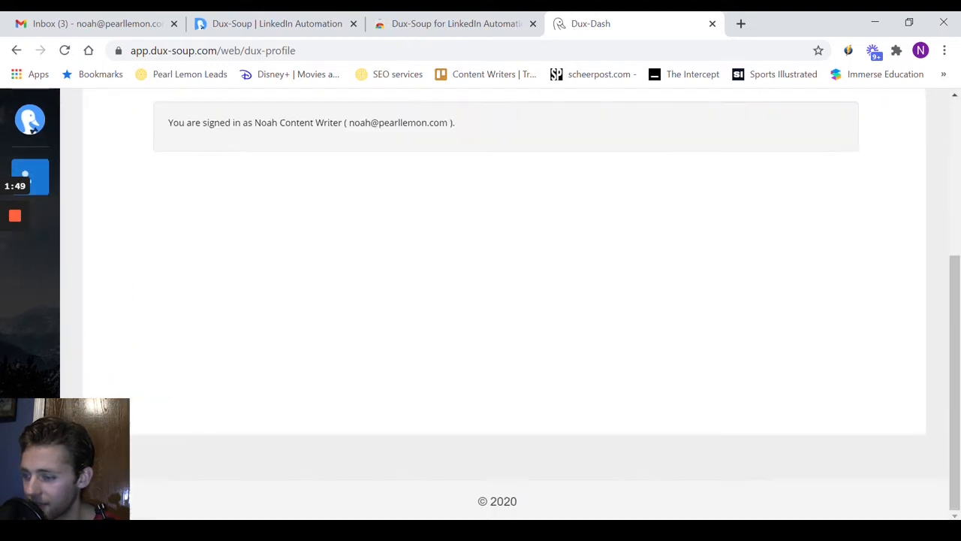
scroll(up, 3)
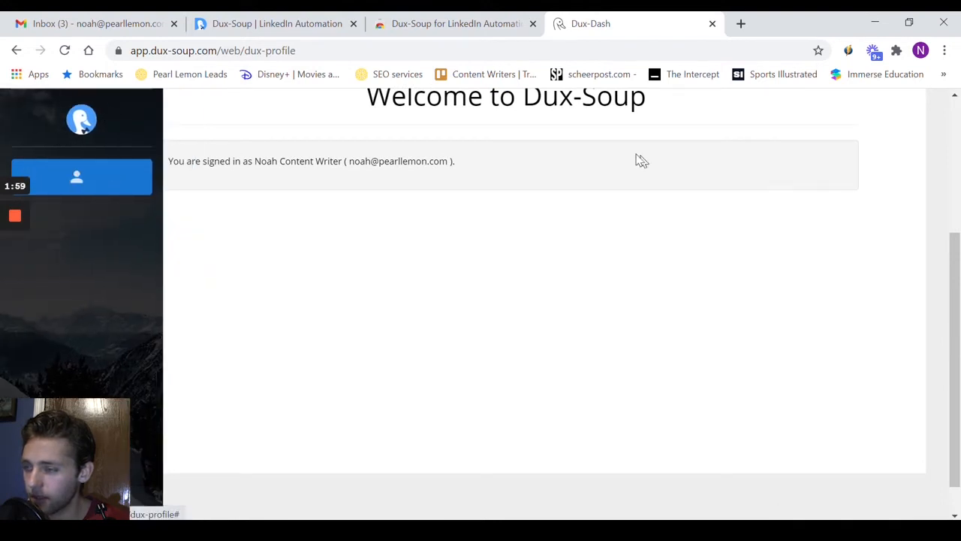
click(276, 24)
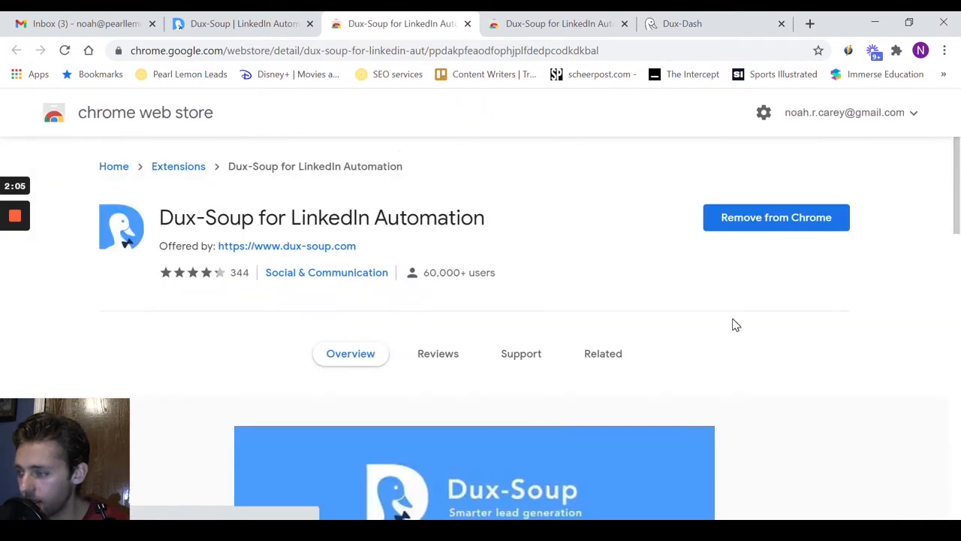
mouse_move(848, 68)
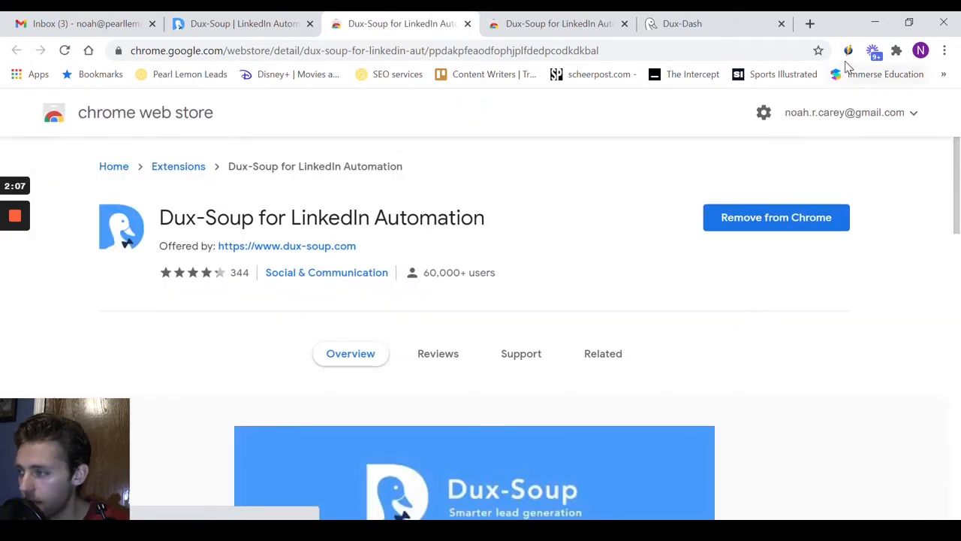
Step: Reach the Dux-Soup Options page from the extension panel
click(874, 49)
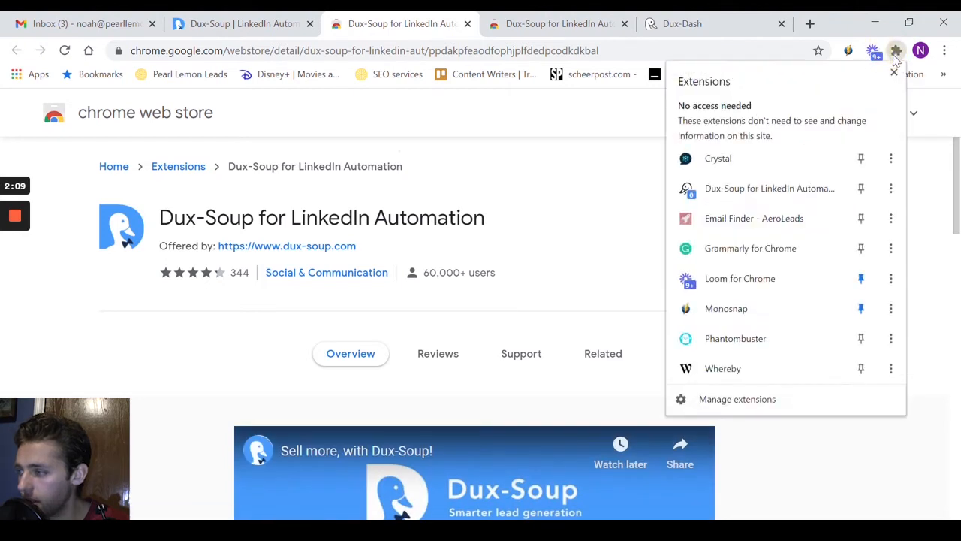
click(871, 52)
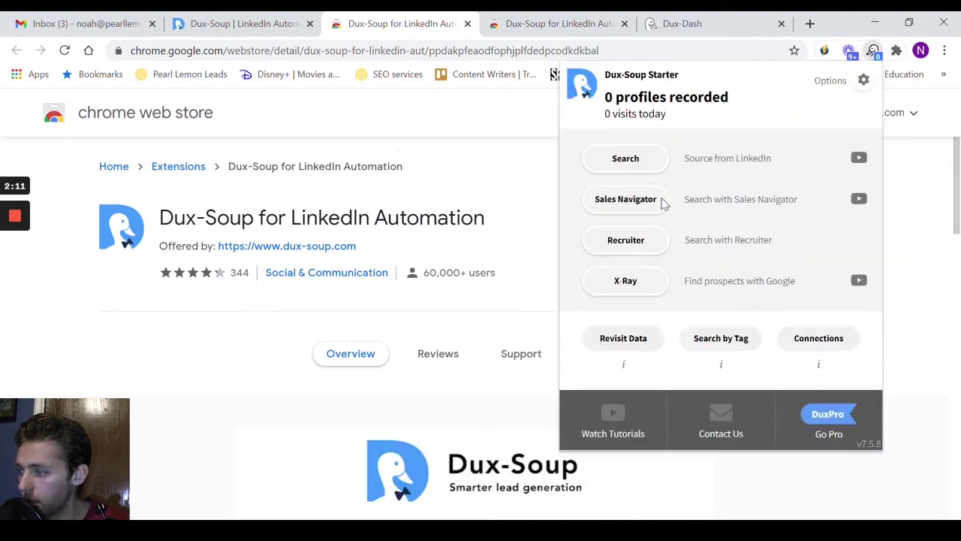
mouse_move(811, 261)
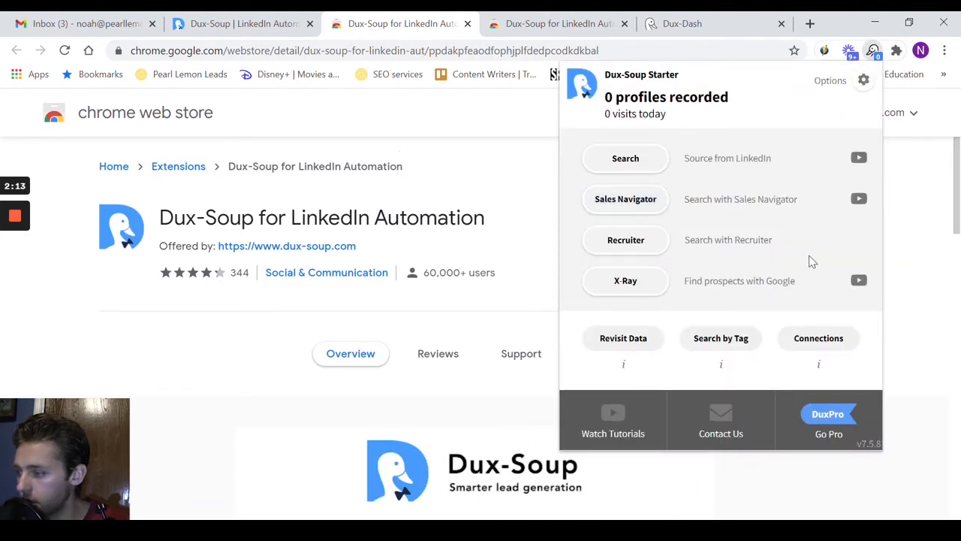
mouse_move(892, 83)
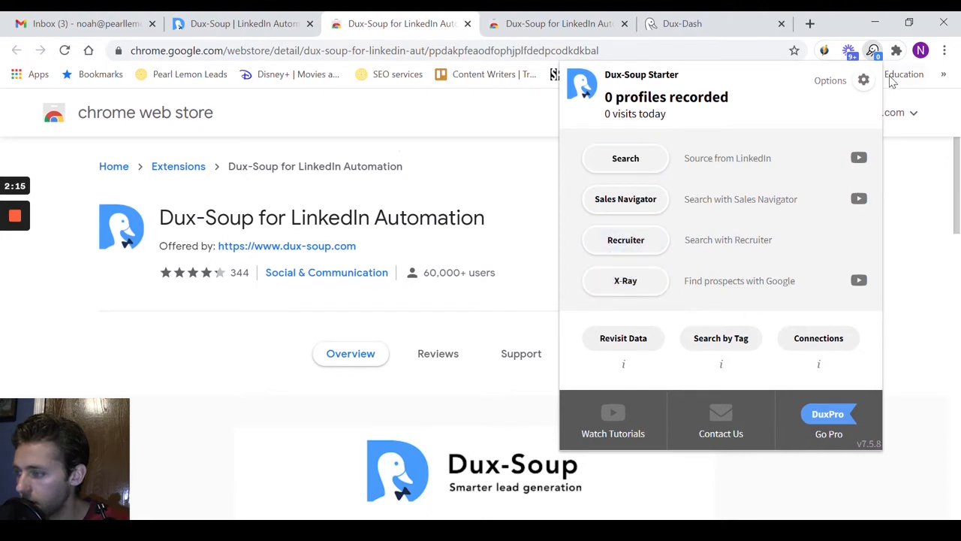
click(863, 81)
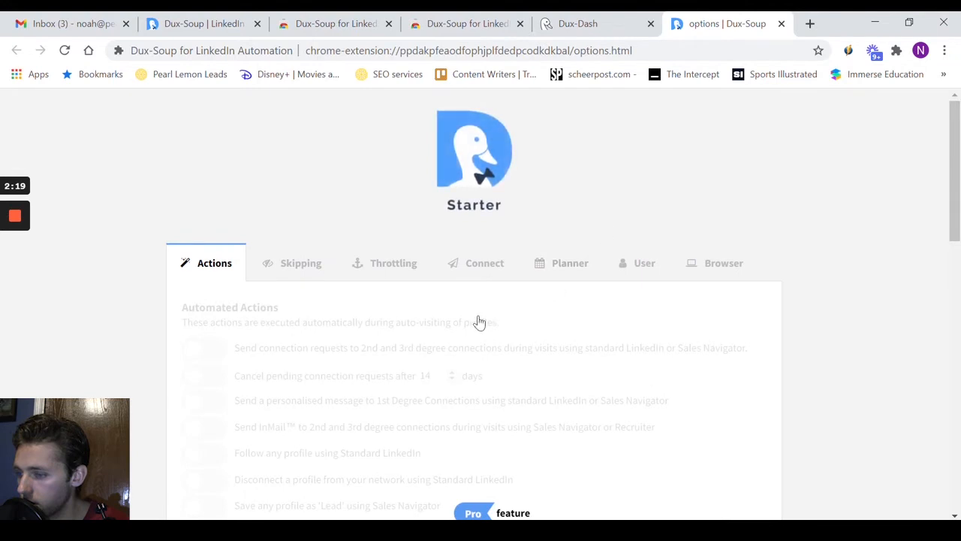
mouse_move(420, 378)
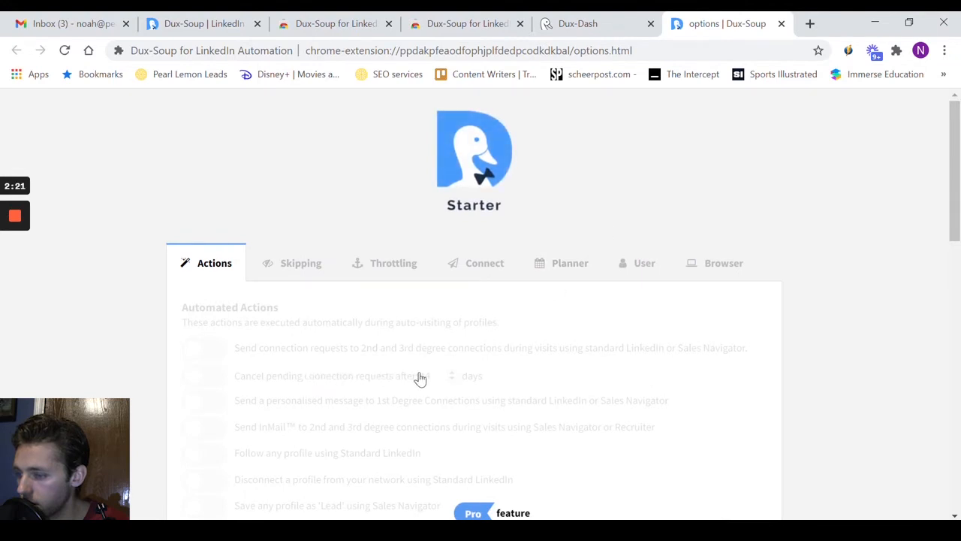
Step: Skim the Actions settings and the Skipping settings, then return to the Dux-Dash dashboard
scroll(down, 3)
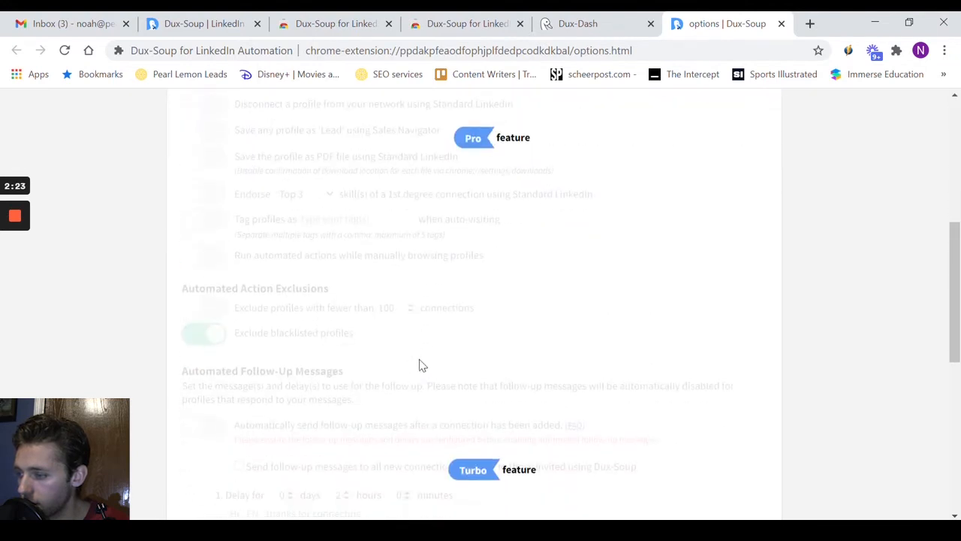
scroll(up, 3)
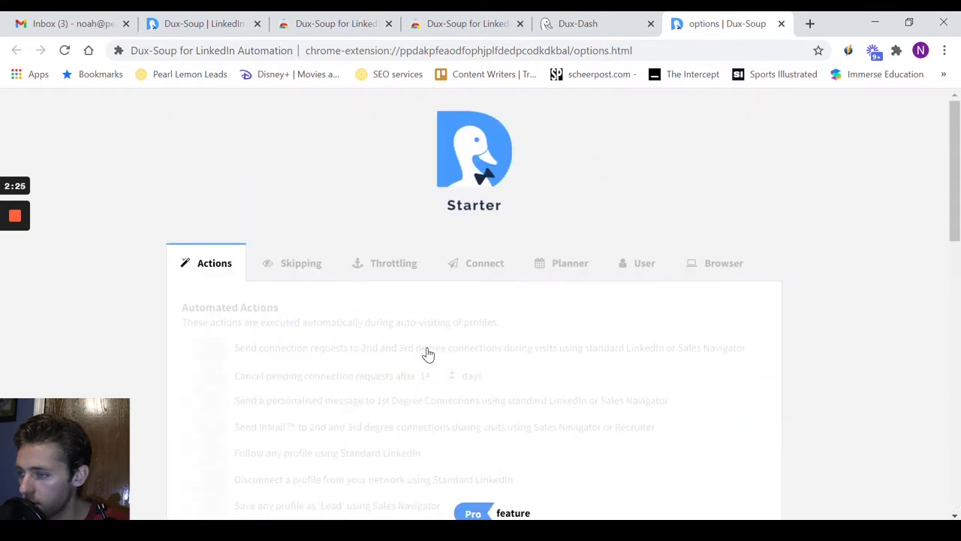
click(301, 263)
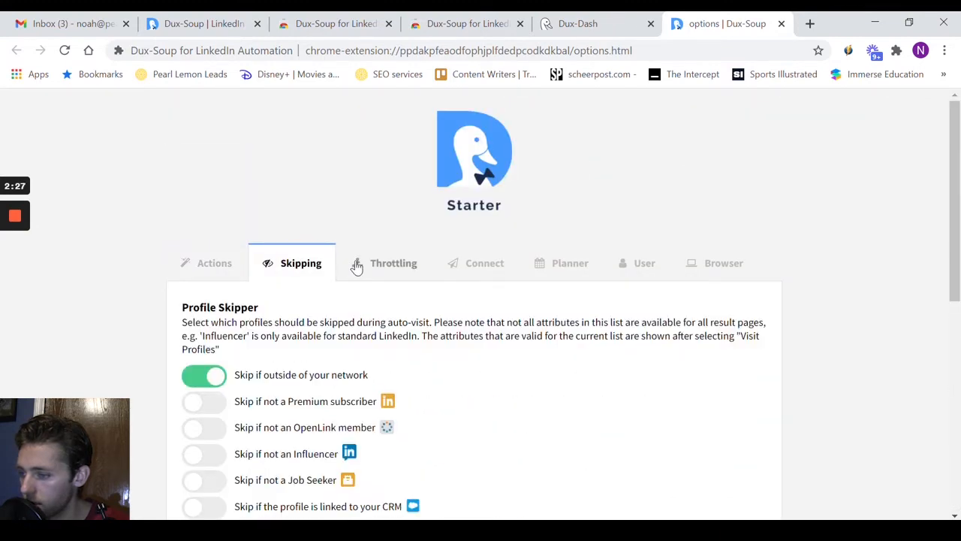
click(575, 24)
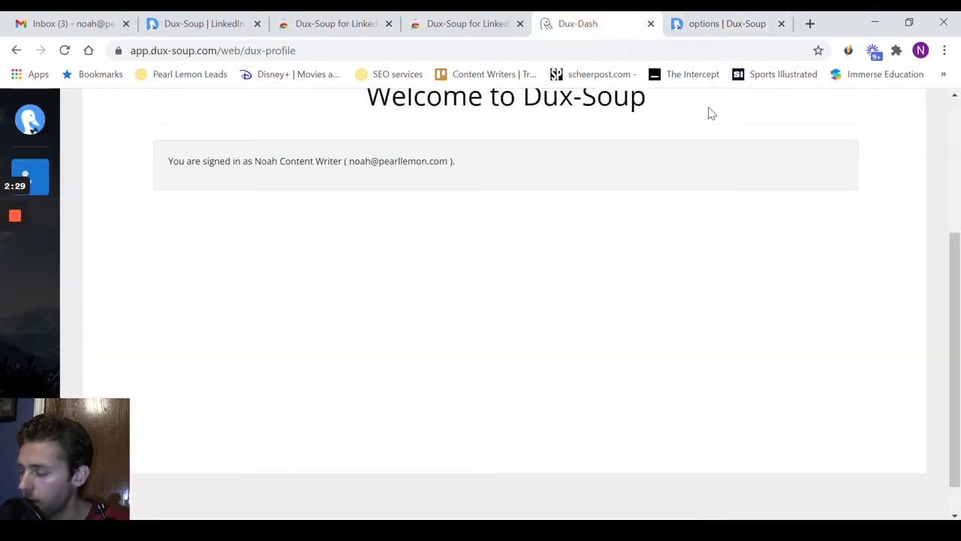
Step: Sign in with Google again, choosing a different account from the chooser
scroll(up, 3)
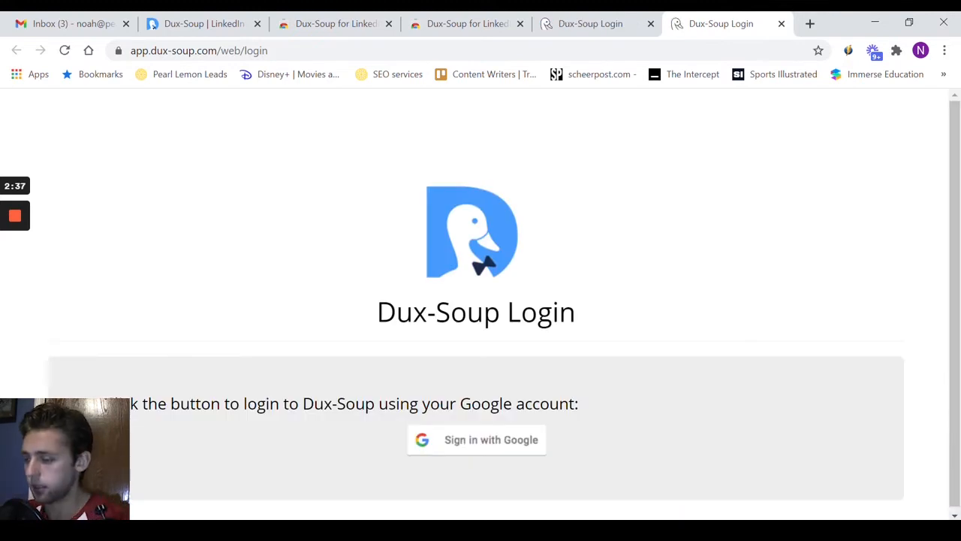
click(476, 438)
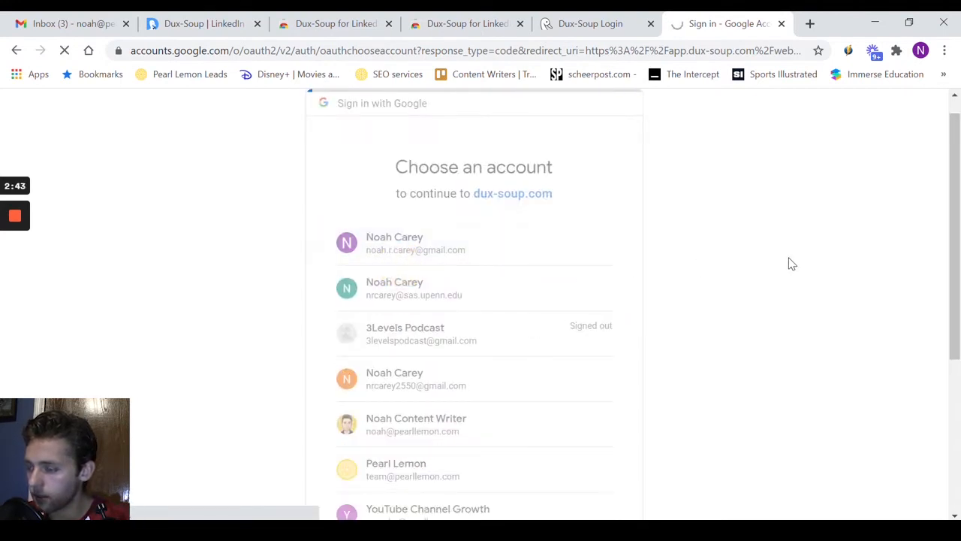
click(393, 244)
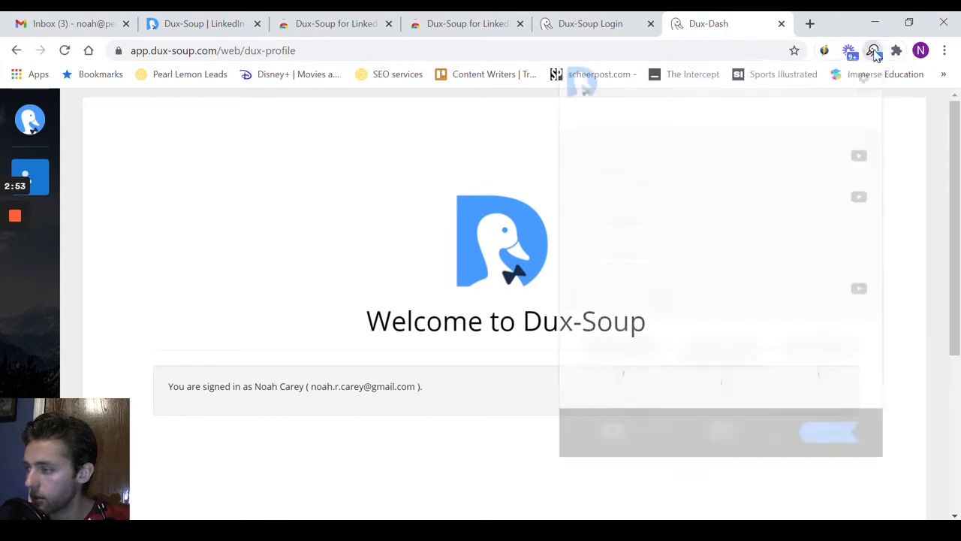
Step: Start a LinkedIn people search from the Dux-Soup extension panel
click(874, 49)
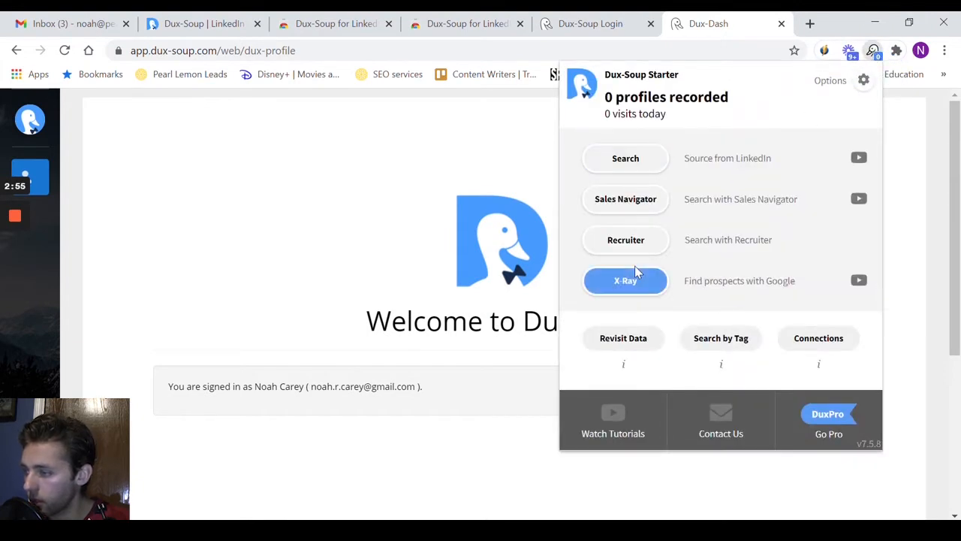
mouse_move(630, 314)
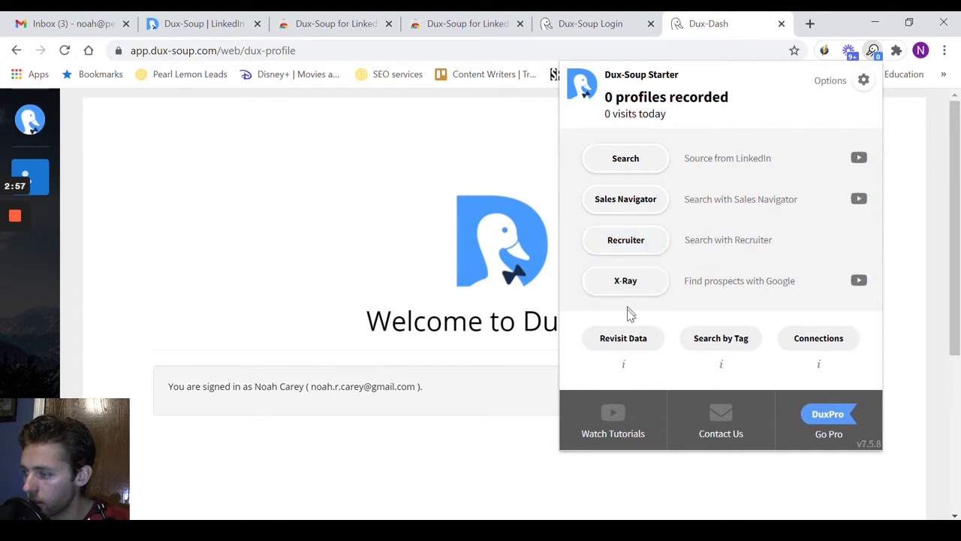
click(625, 158)
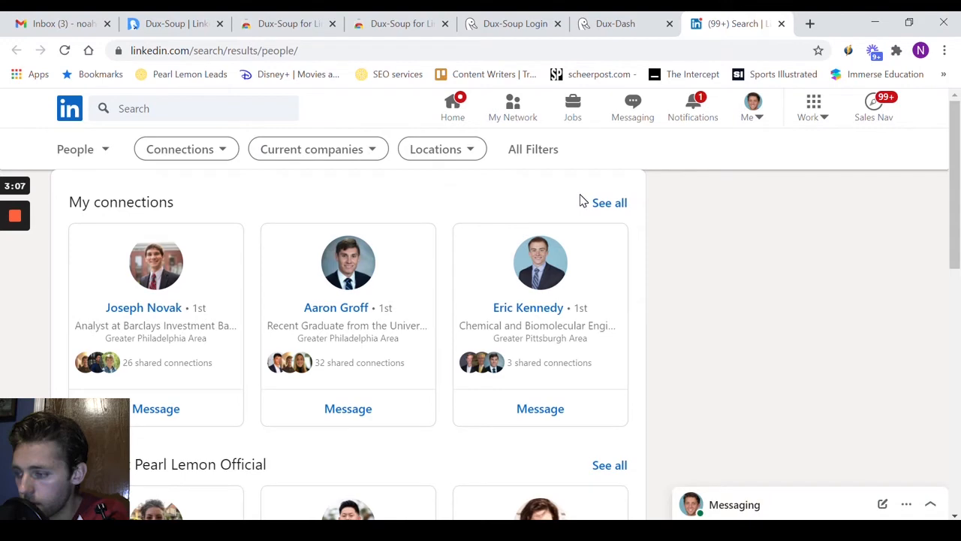
Step: Scroll down through the suggested LinkedIn people results
scroll(down, 3)
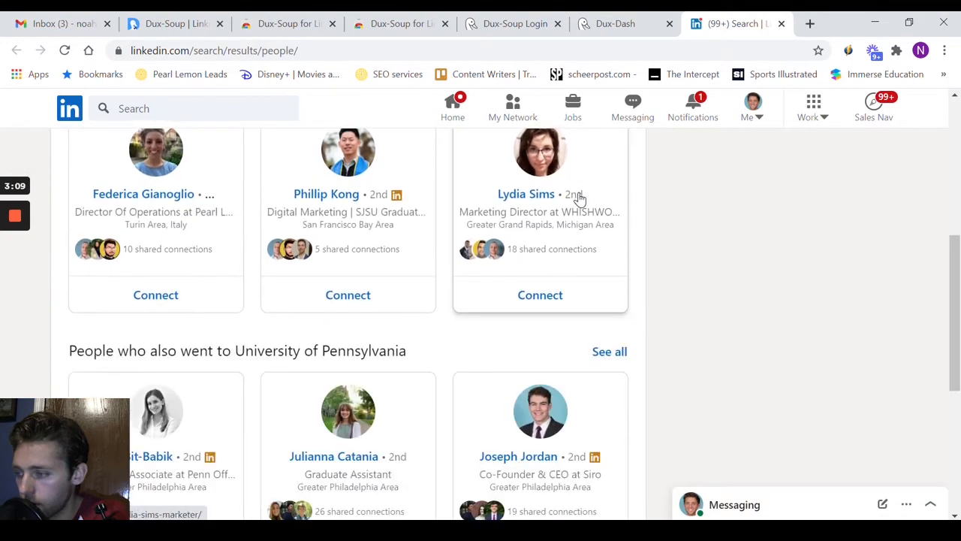
scroll(down, 3)
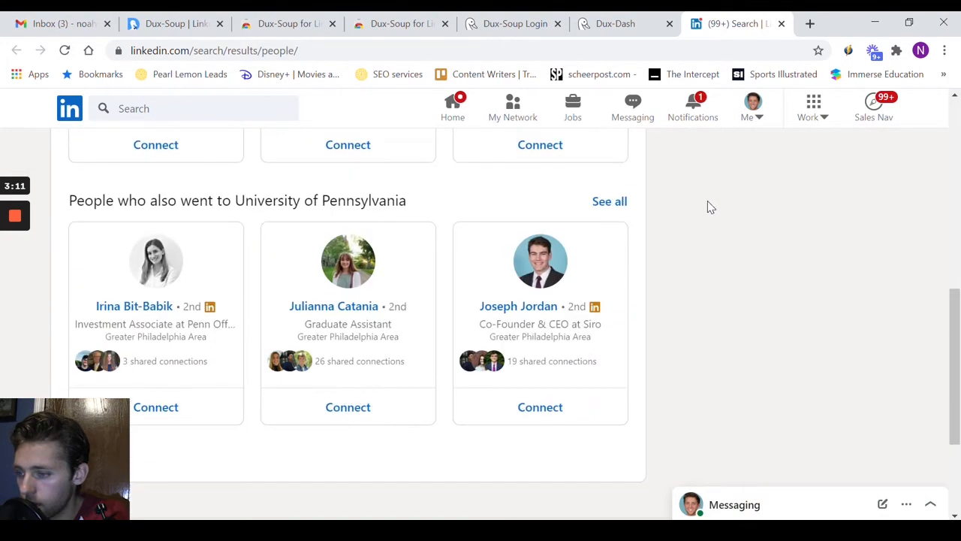
scroll(down, 3)
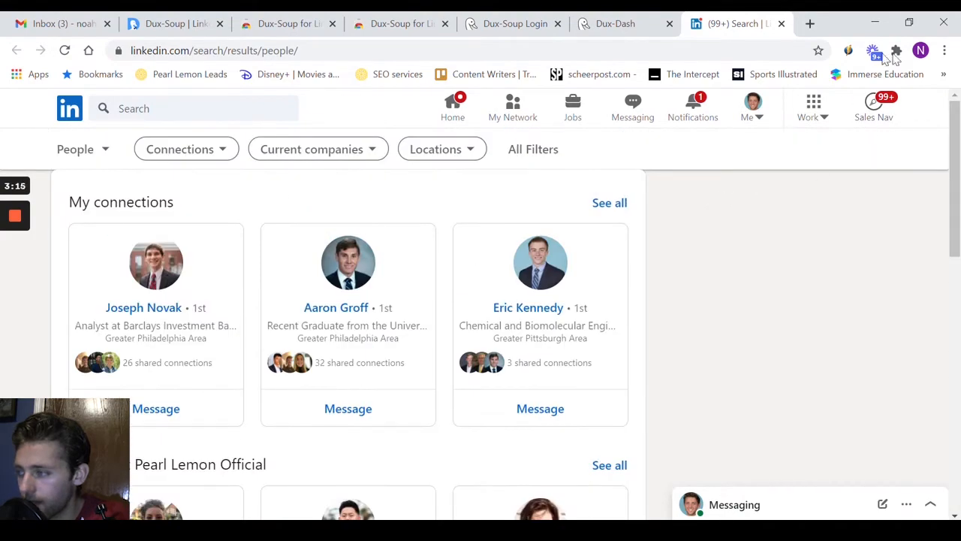
scroll(down, 3)
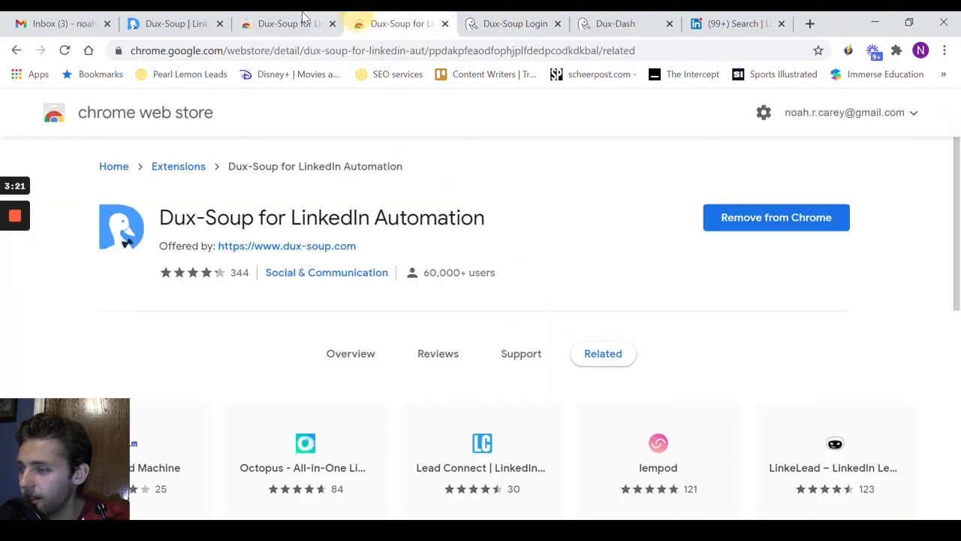
Step: Browse the dux-soup.com automation features and jump to the Support section
click(166, 24)
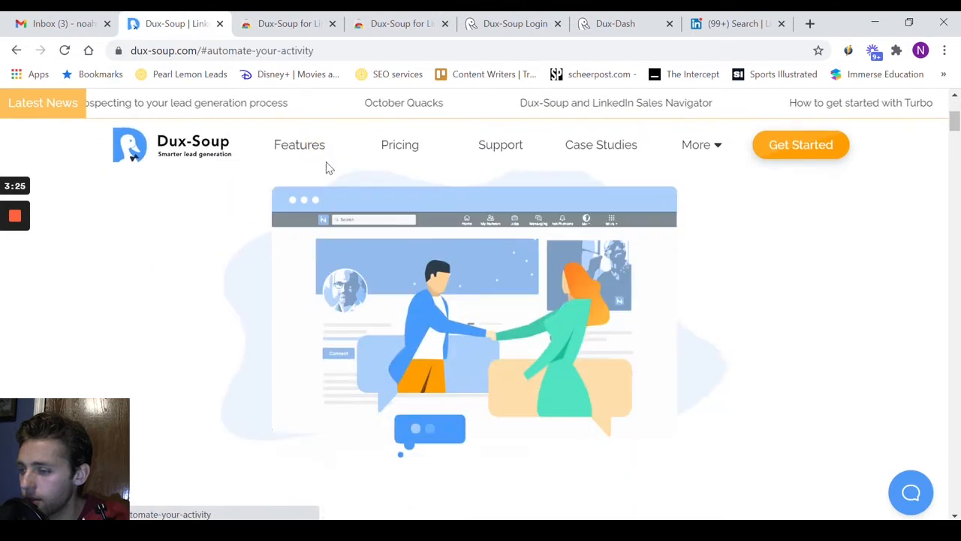
scroll(down, 3)
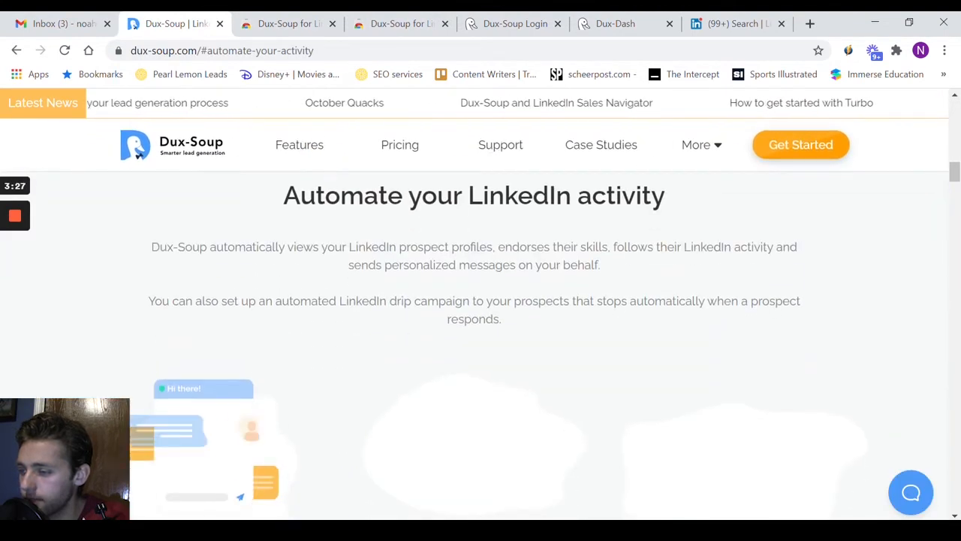
scroll(down, 3)
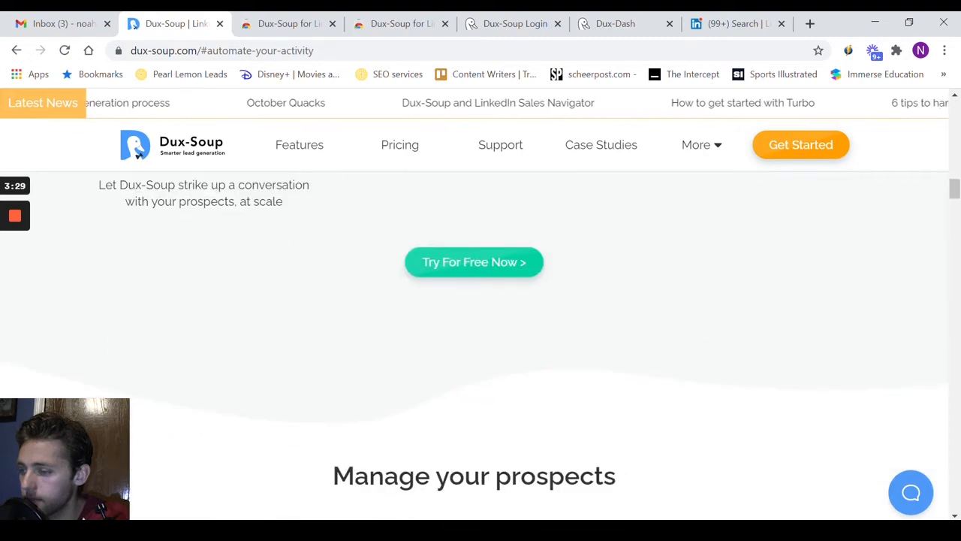
click(500, 147)
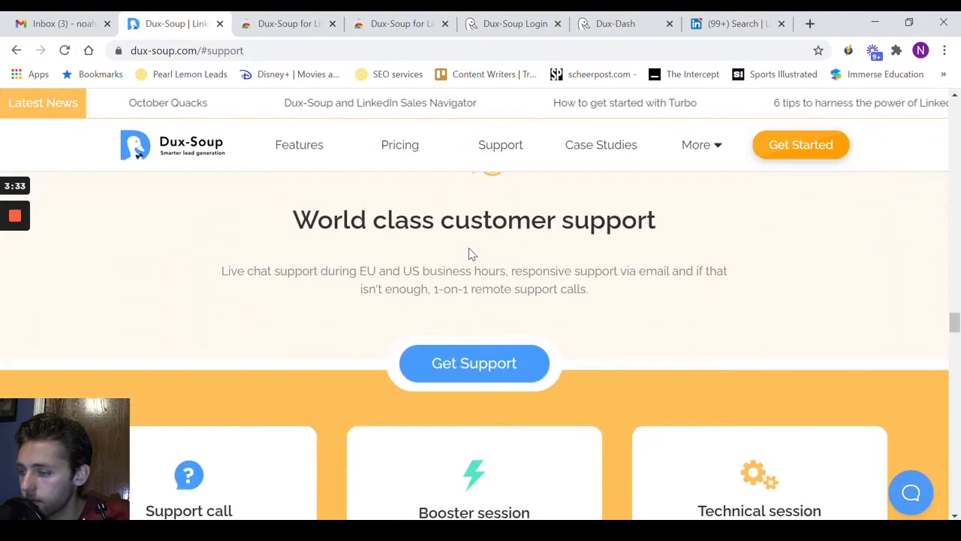
Step: Scroll down through customer support to the pricing plans
scroll(down, 3)
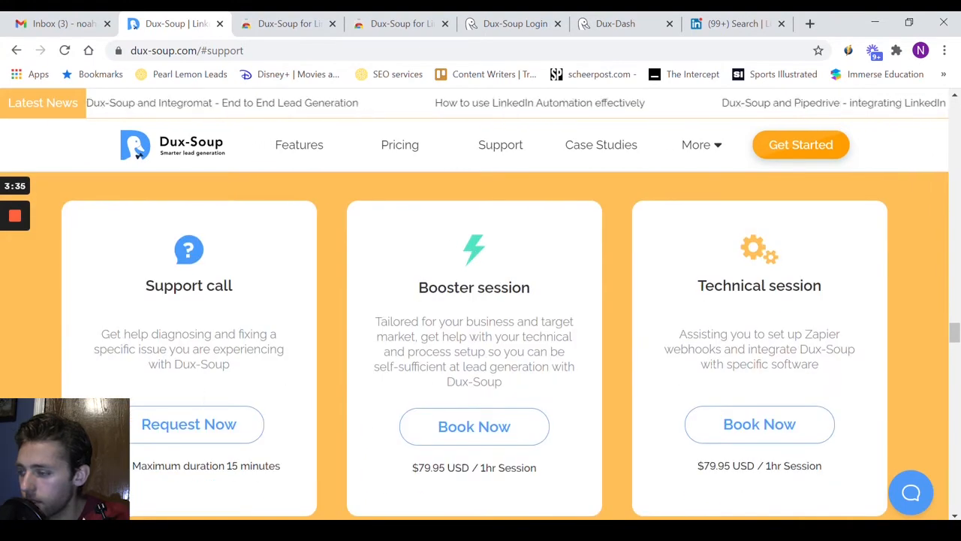
scroll(down, 3)
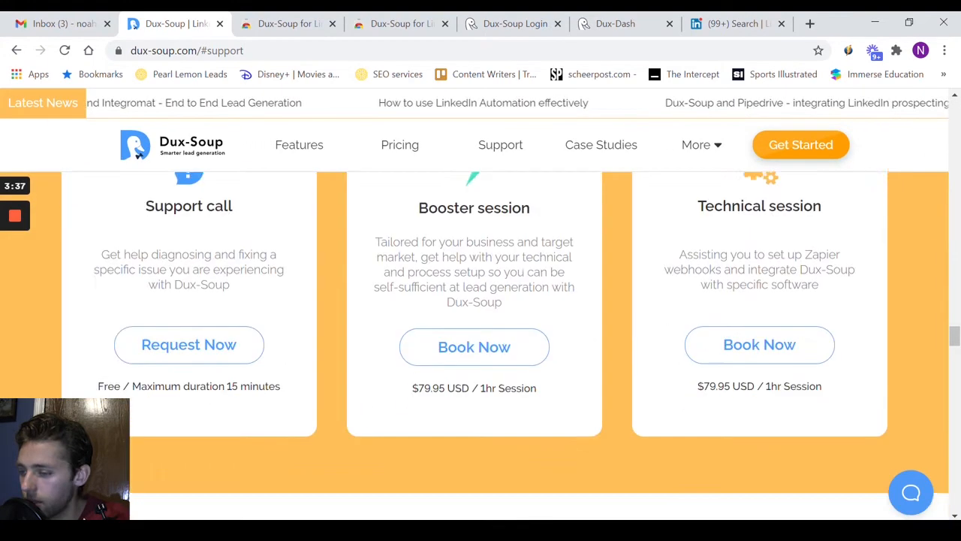
scroll(down, 3)
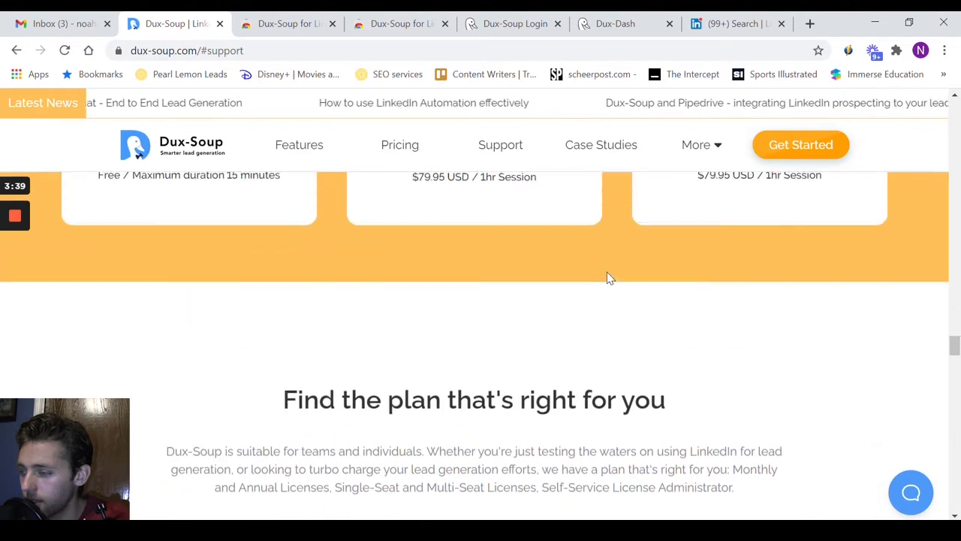
scroll(down, 3)
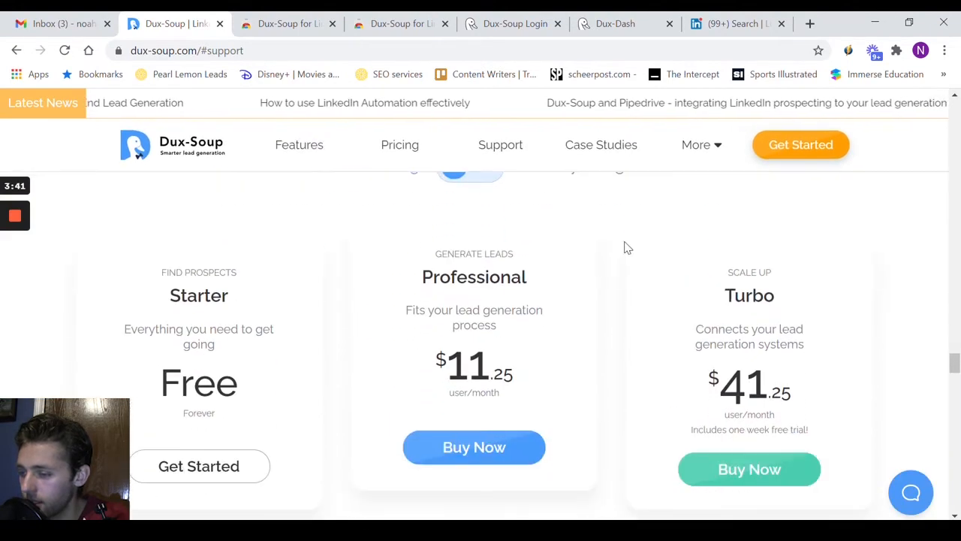
mouse_move(227, 466)
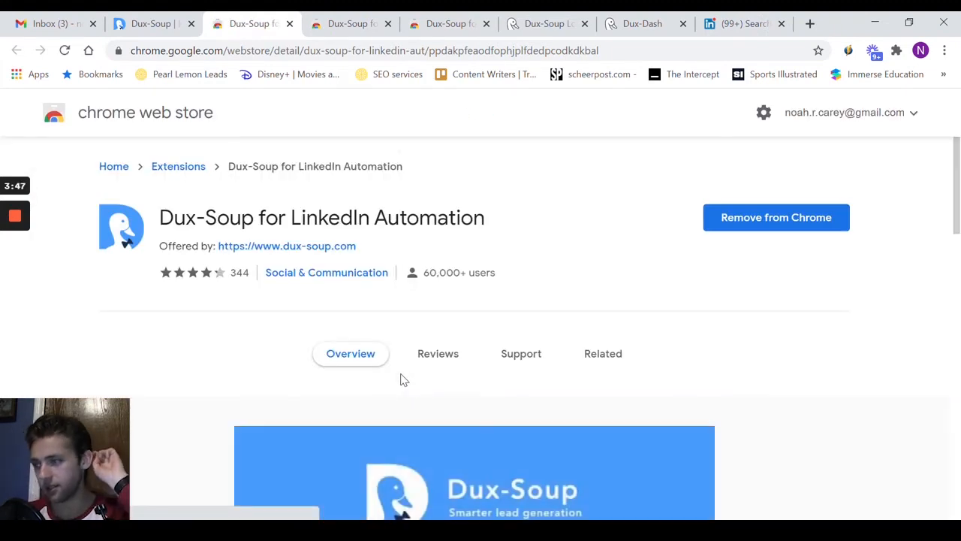
Step: Play the Dux-Soup promo video on the store listing and skip ahead through it
scroll(down, 3)
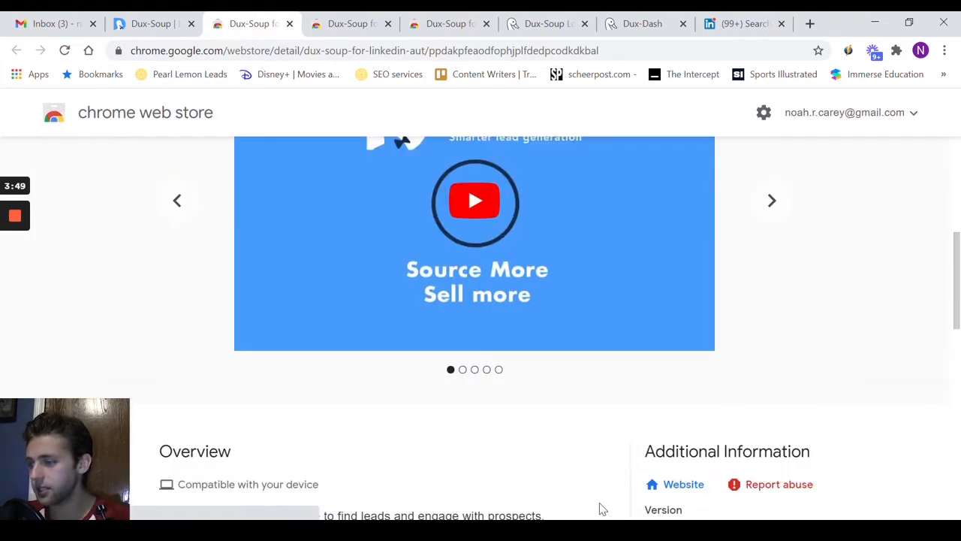
scroll(up, 3)
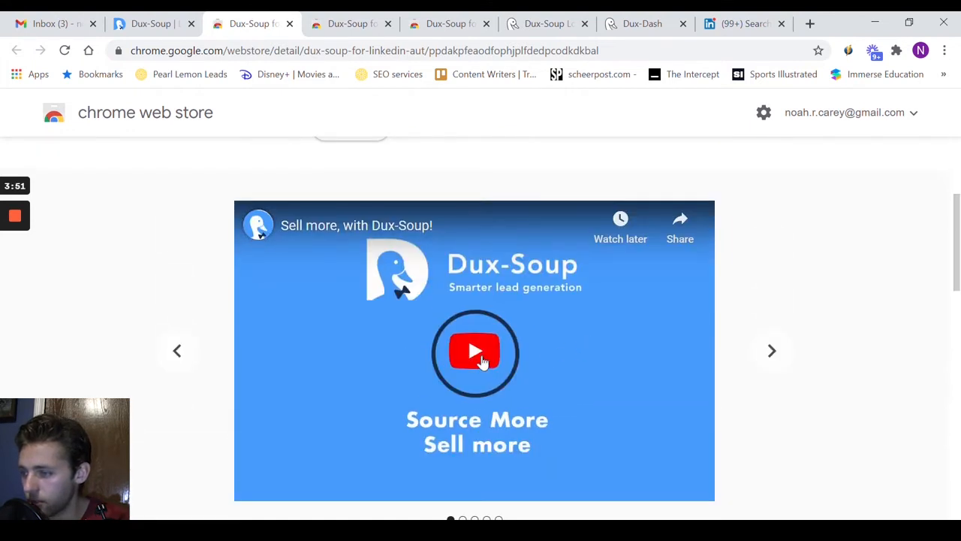
click(477, 352)
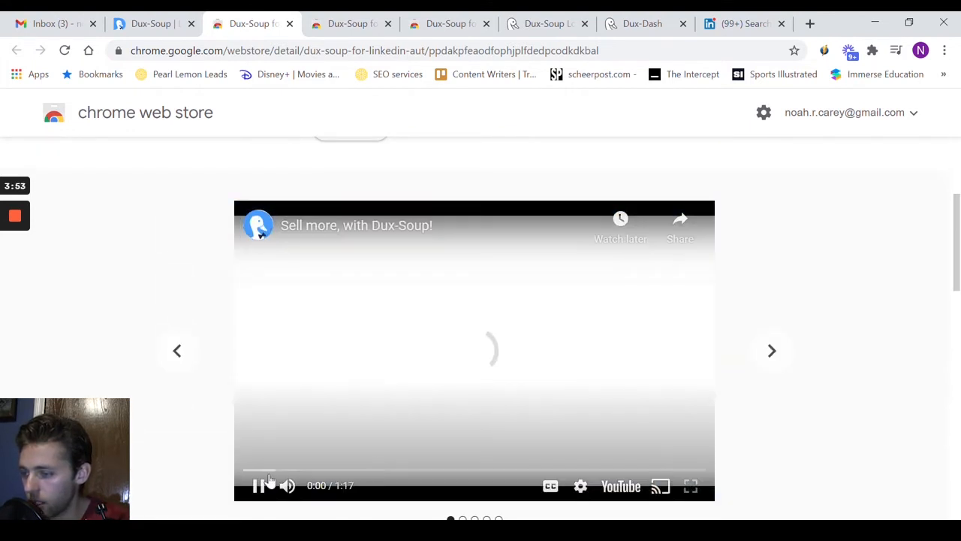
drag(259, 468, 318, 469)
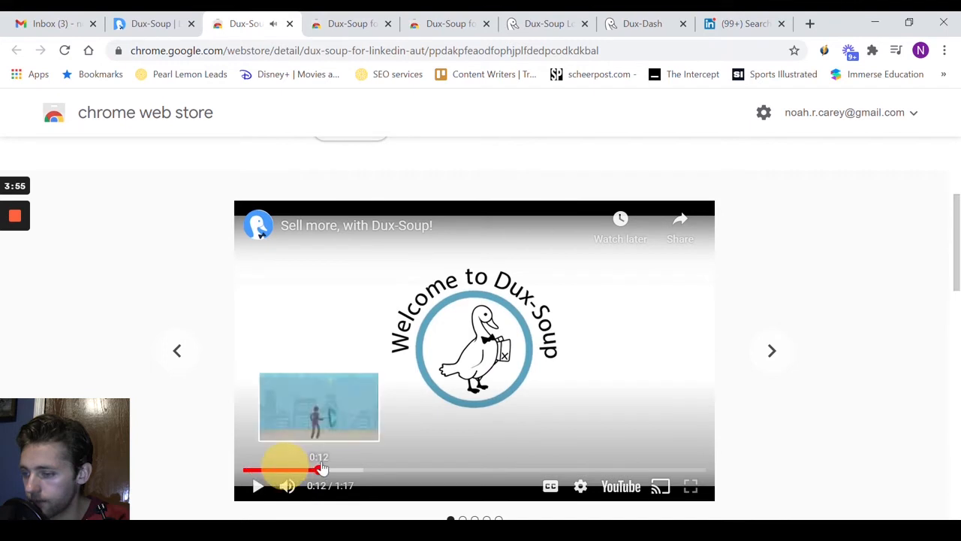
drag(319, 469, 362, 469)
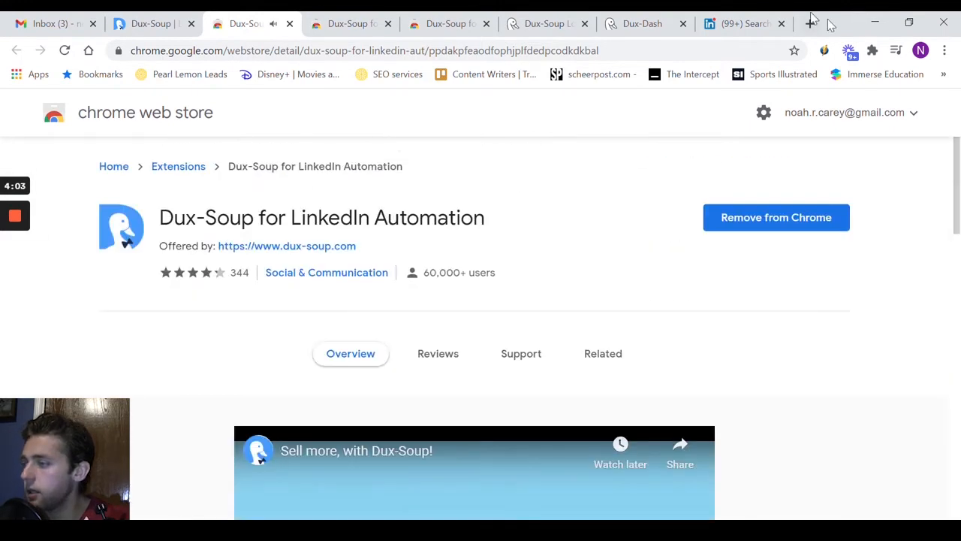
click(873, 51)
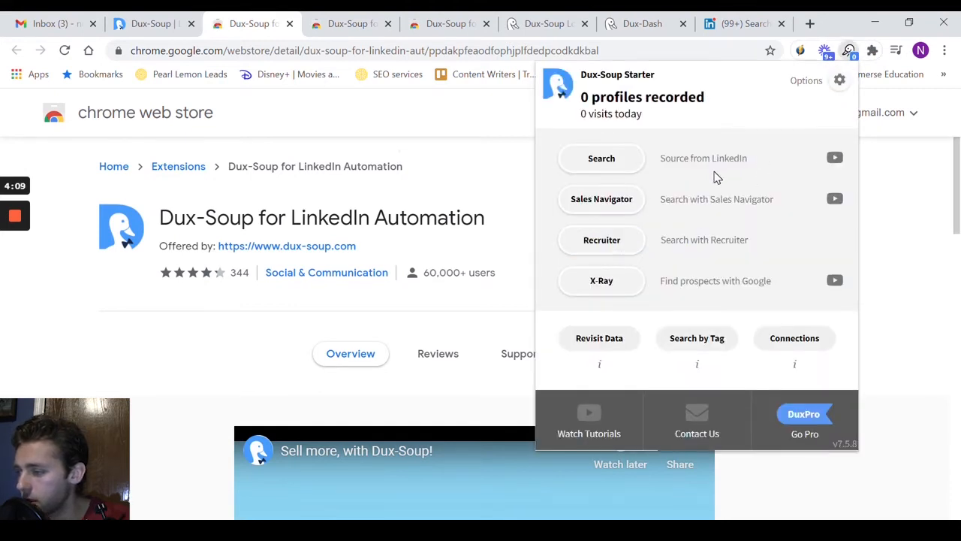
mouse_move(601, 240)
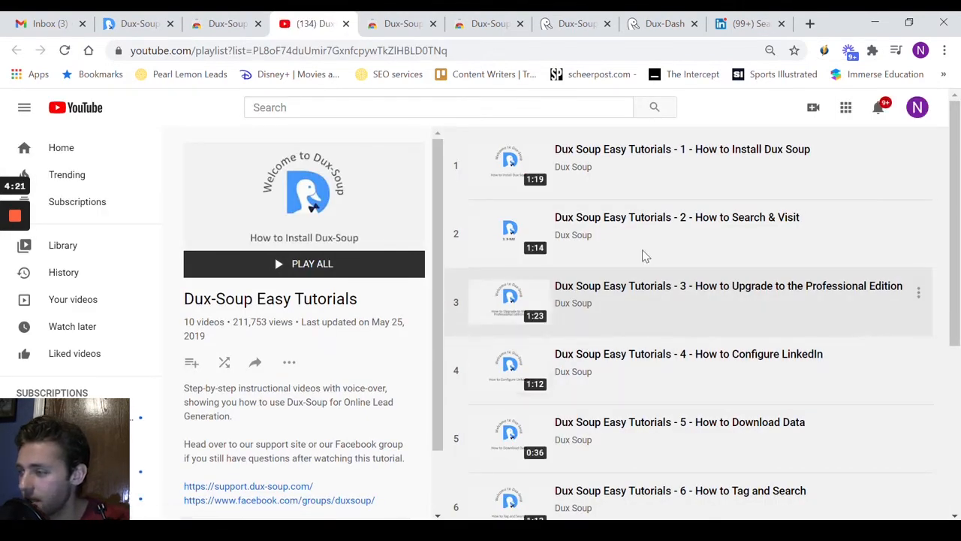
mouse_move(512, 232)
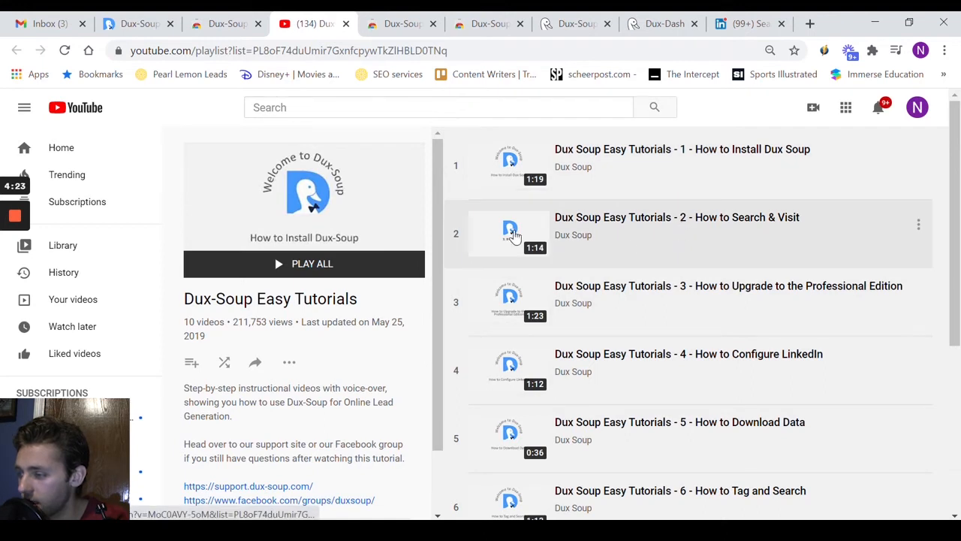
Step: Play tutorial 2 'How to Search & Visit' and set playback speed to 1.25×
click(508, 234)
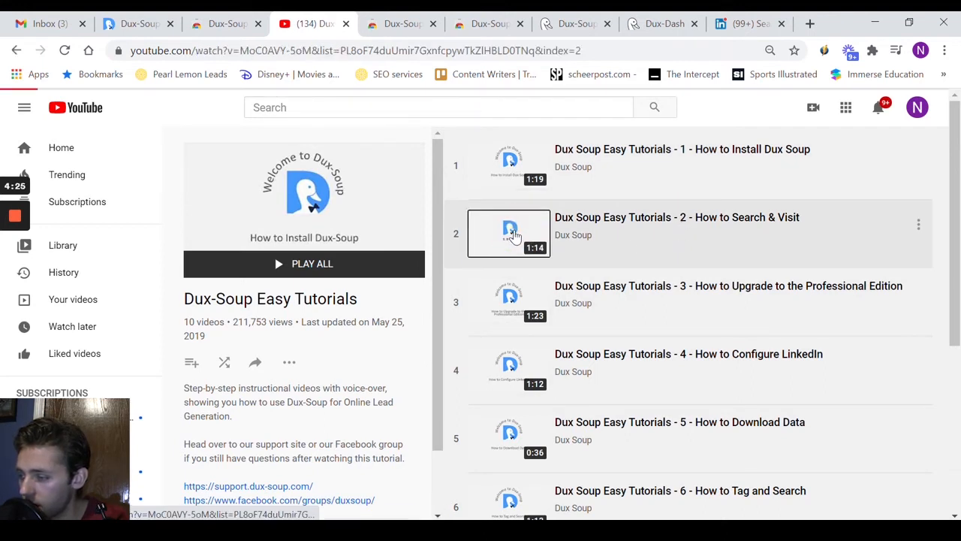
click(508, 235)
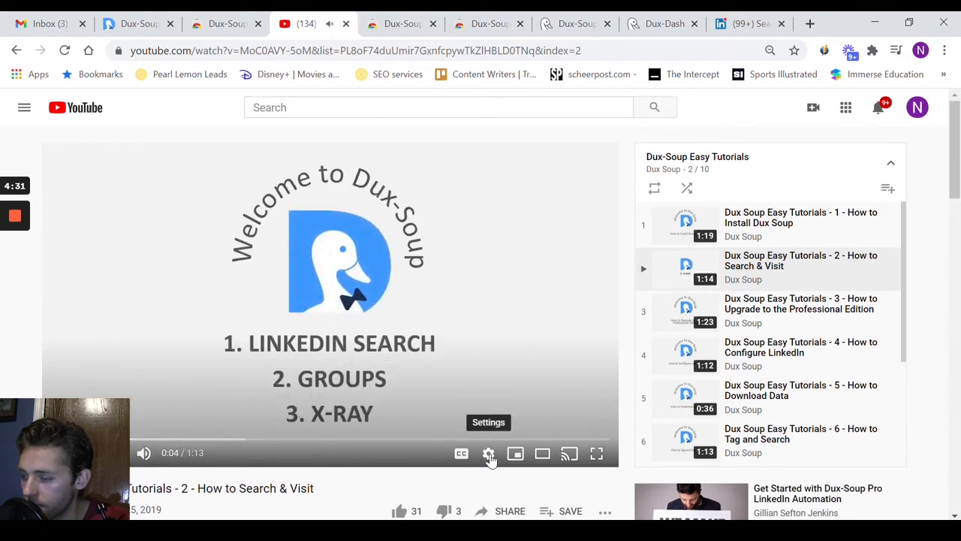
click(488, 454)
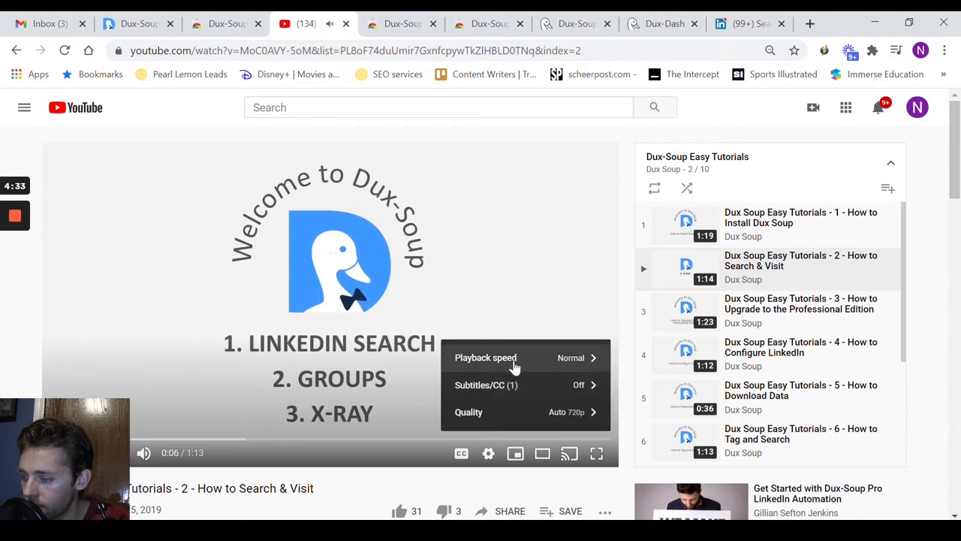
click(514, 357)
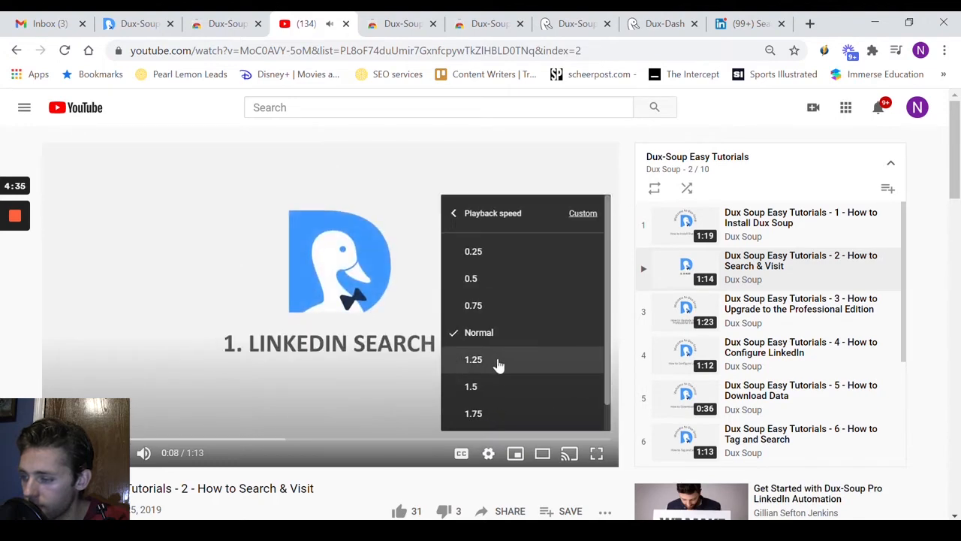
click(473, 360)
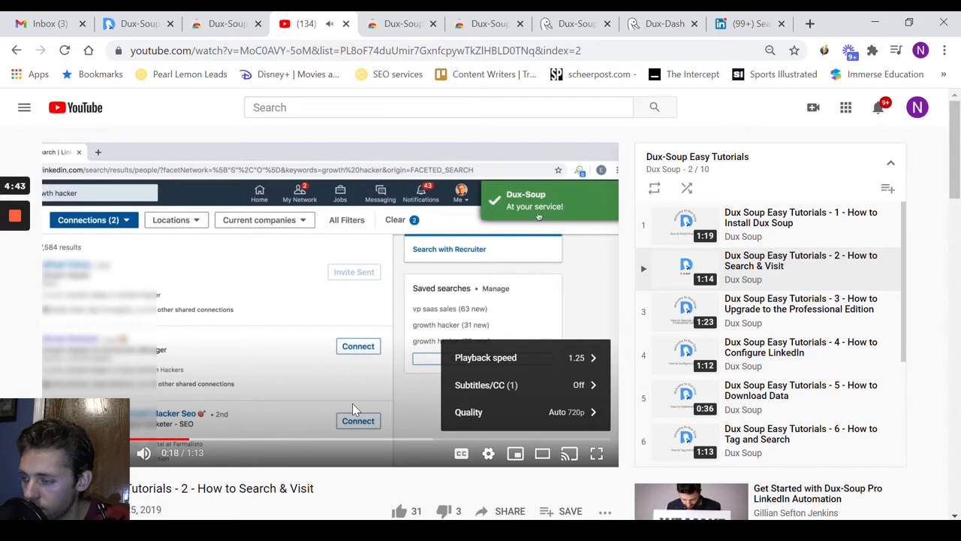
click(579, 170)
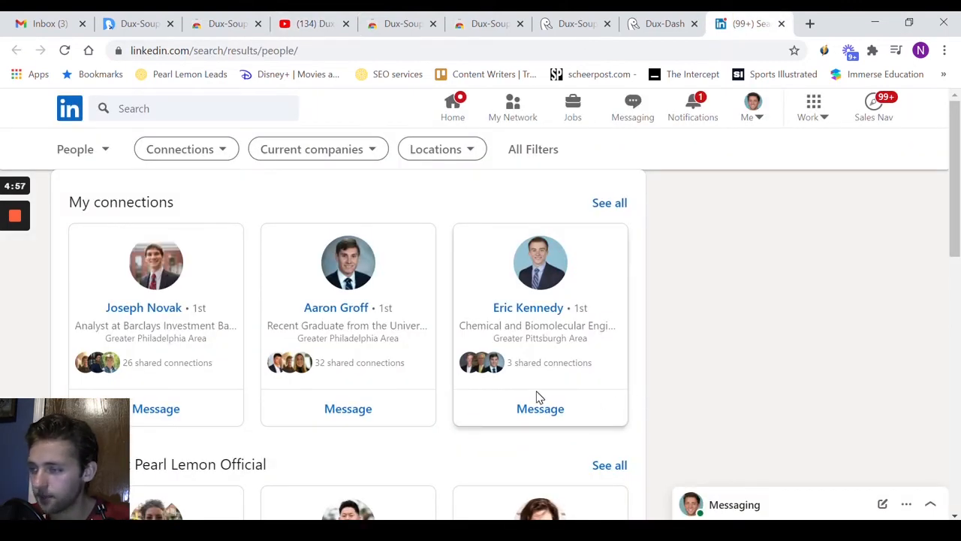
mouse_move(487, 348)
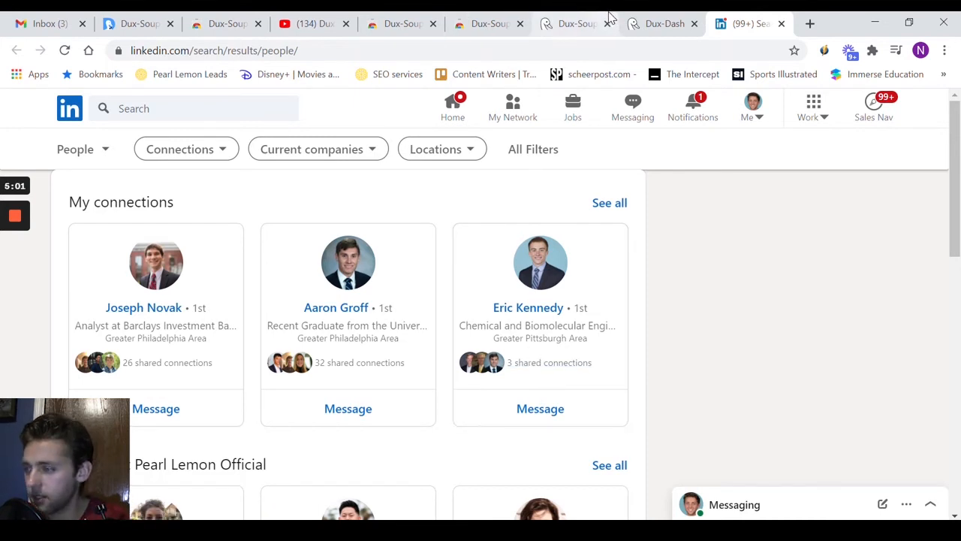
Step: Rerun the recent 'marketing' people search on LinkedIn and open Dux-Soup over its 5M+ results
click(572, 24)
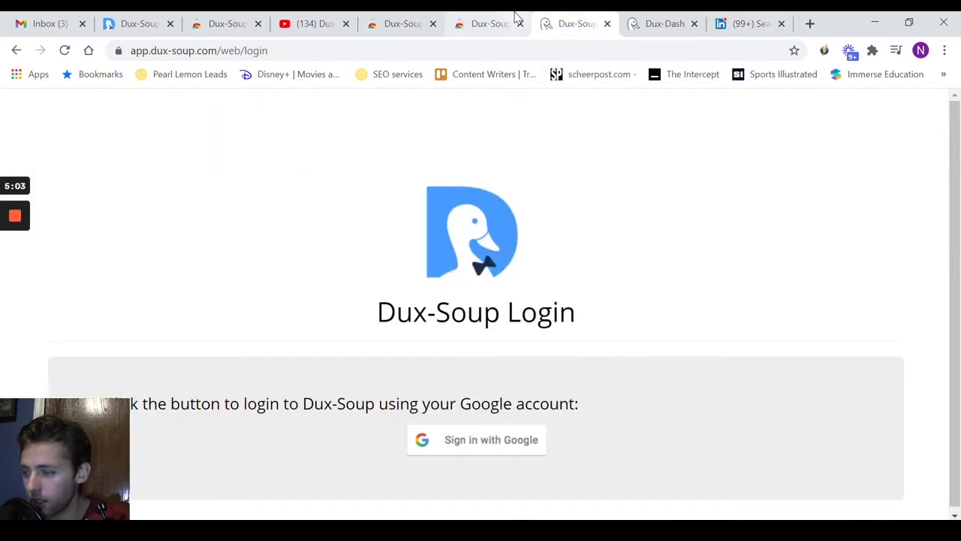
click(745, 24)
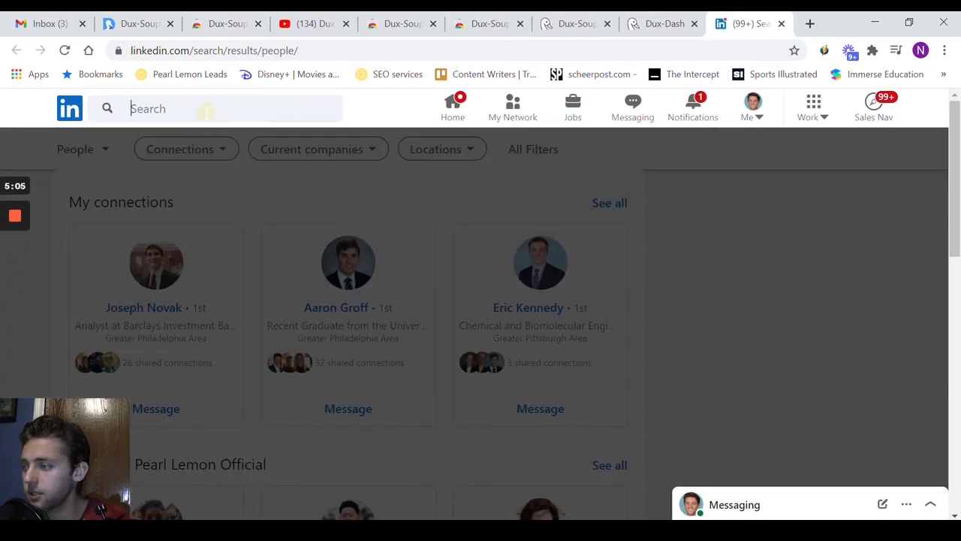
click(218, 108)
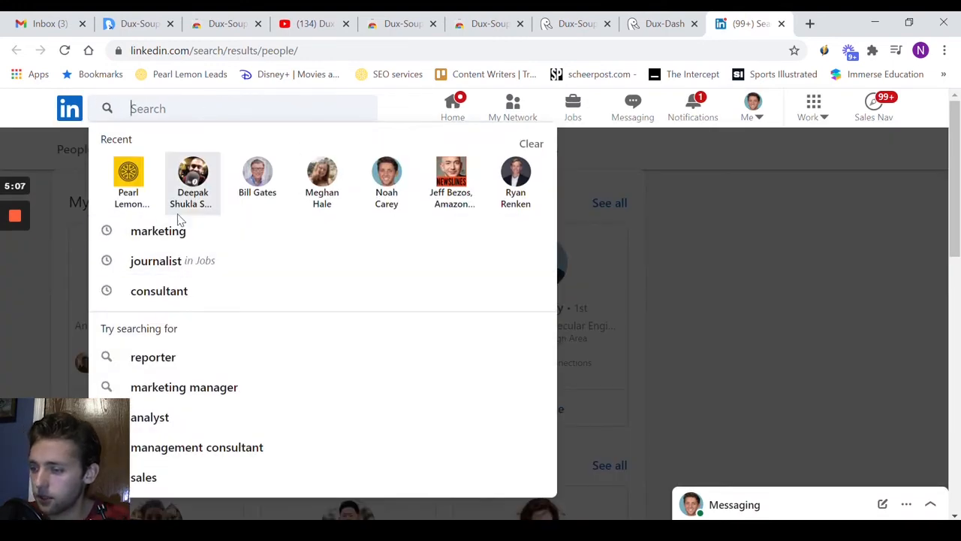
click(158, 231)
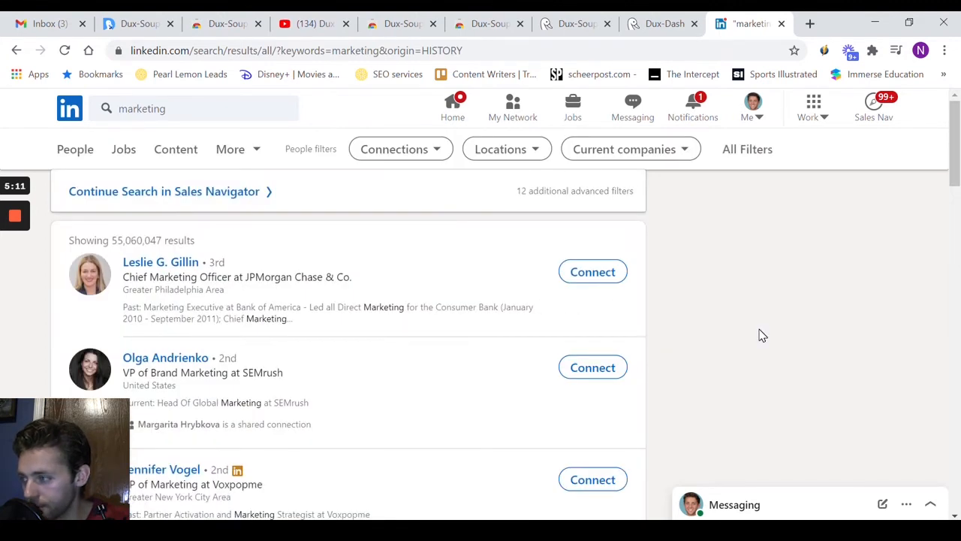
mouse_move(733, 188)
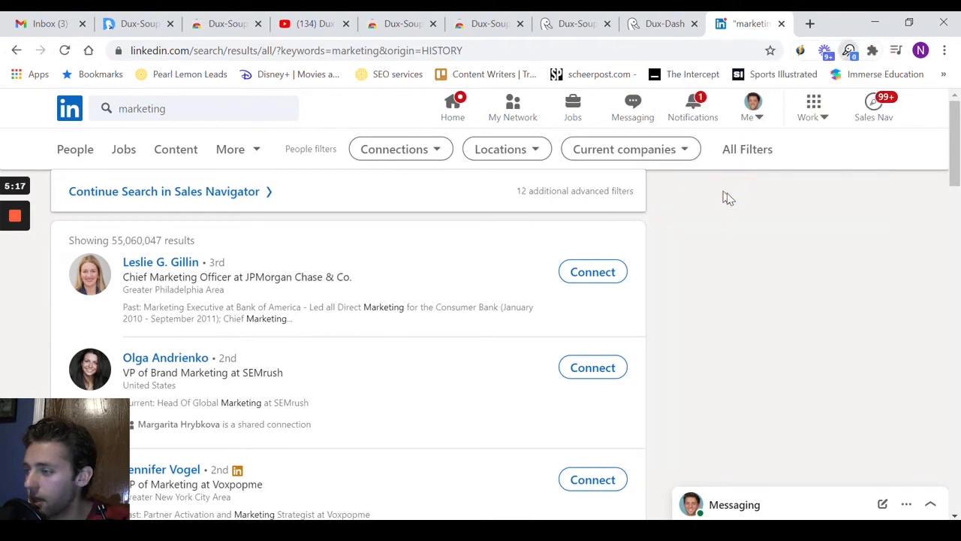
click(847, 48)
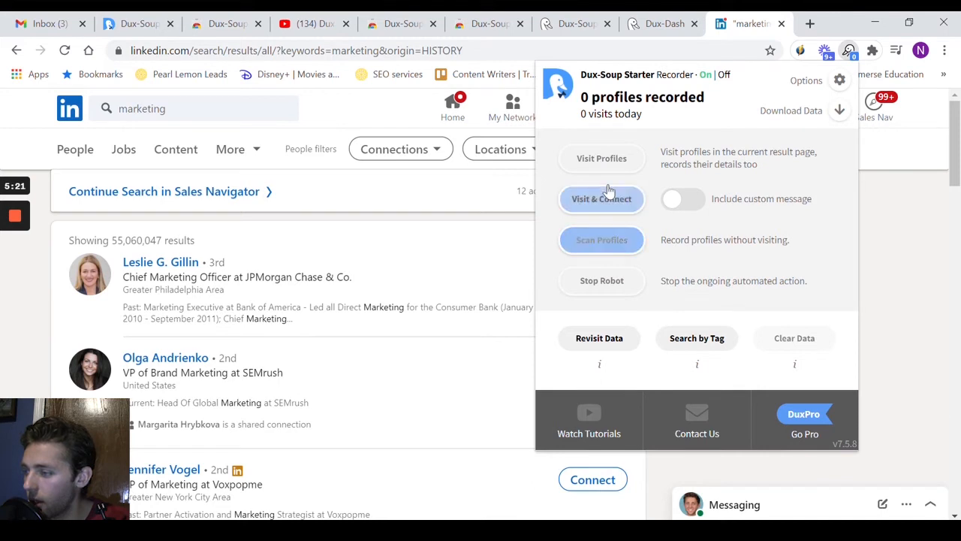
mouse_move(787, 159)
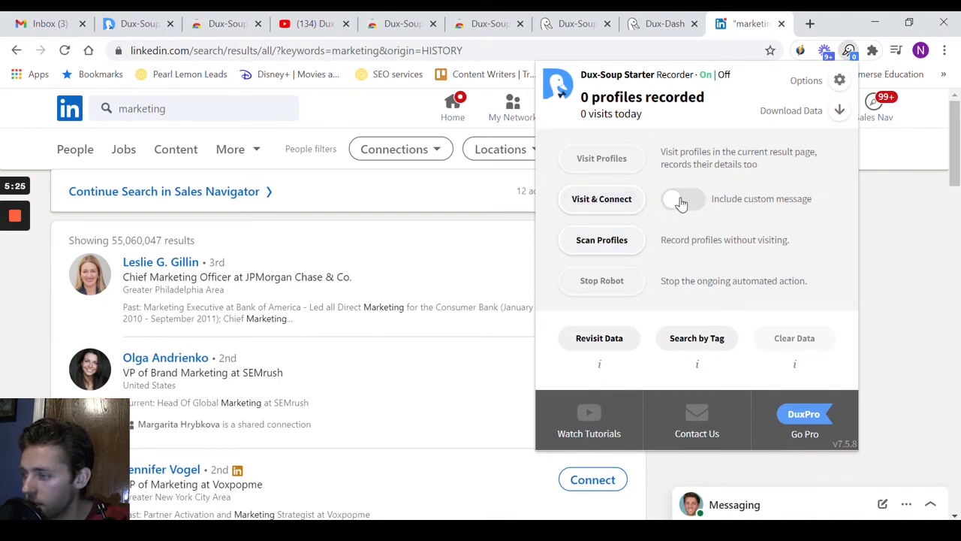
Step: Look over Dux-Soup's Visit Profiles, Visit & Connect, Scan Profiles and Stop Robot options
click(601, 241)
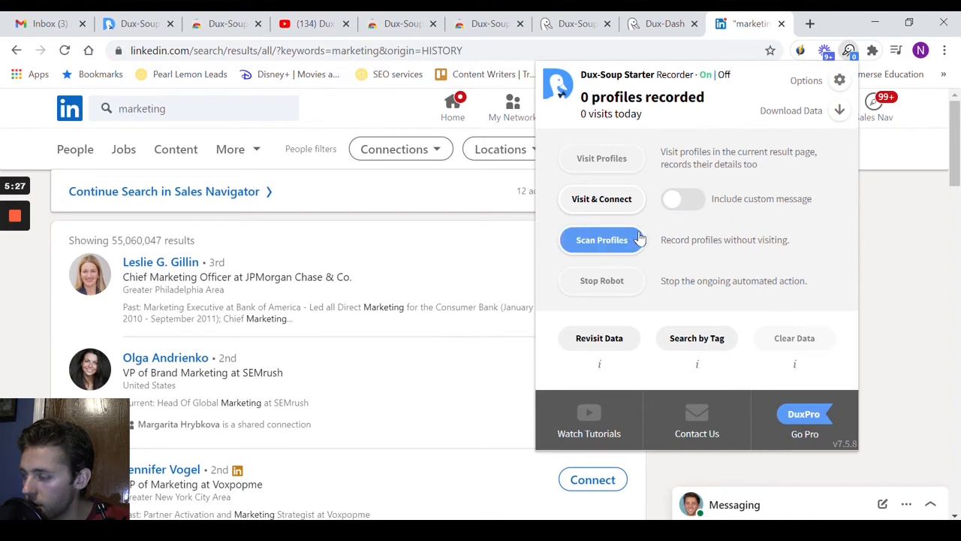
mouse_move(662, 284)
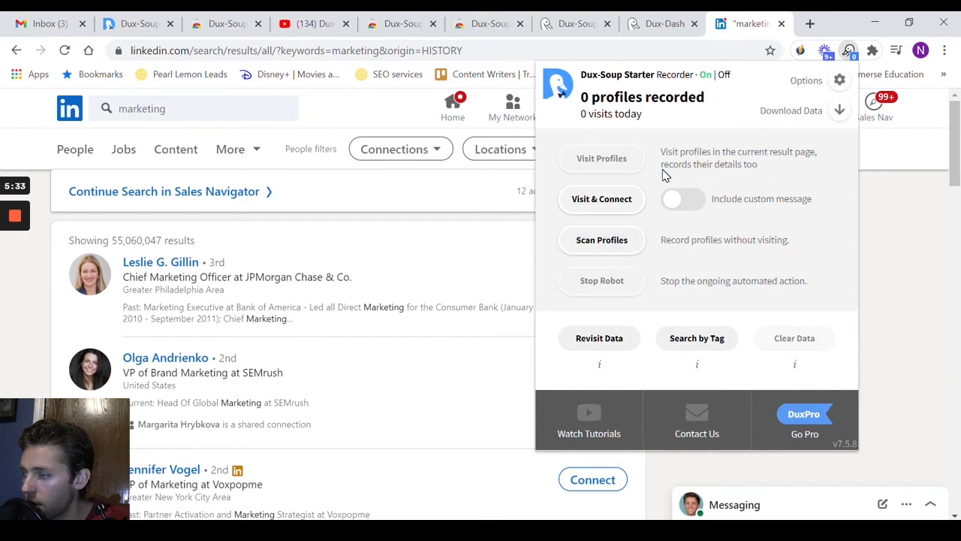
mouse_move(688, 164)
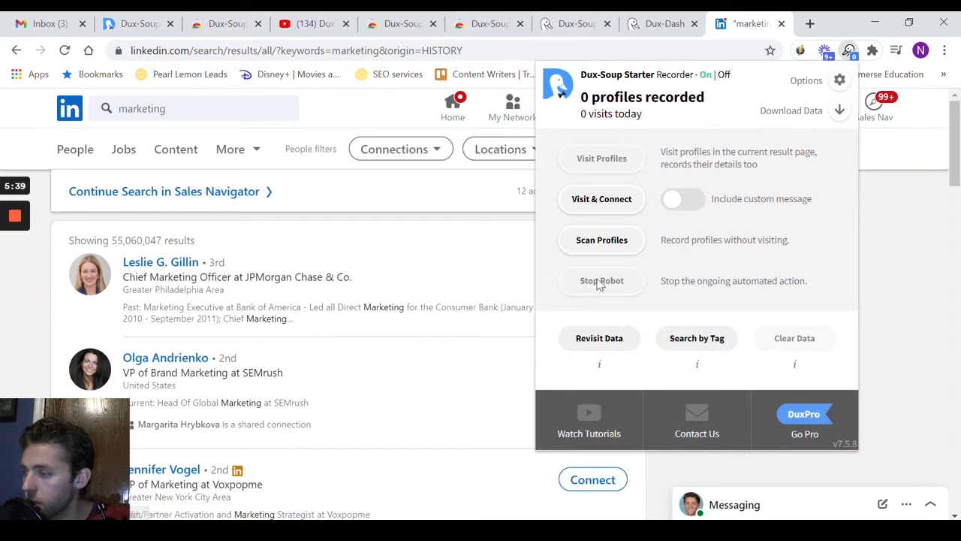
mouse_move(643, 259)
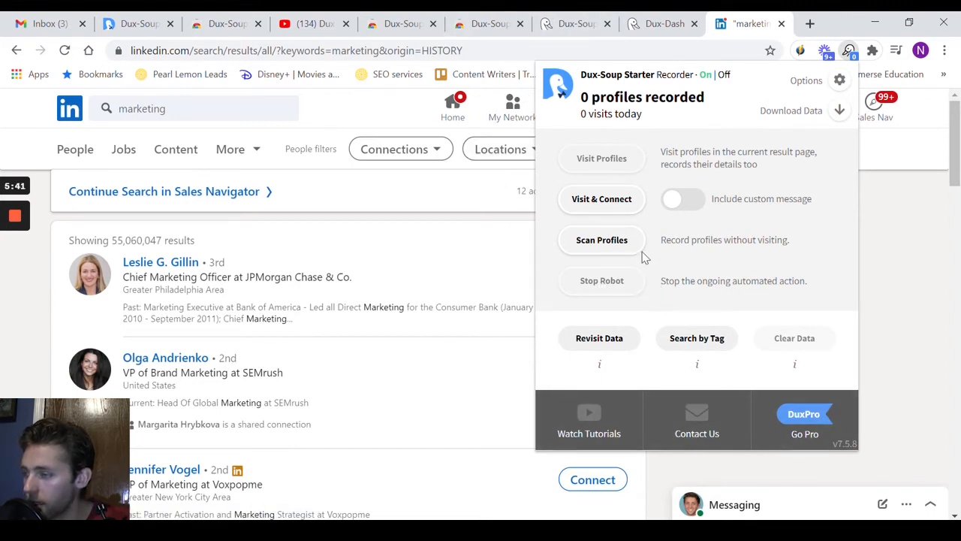
scroll(down, 3)
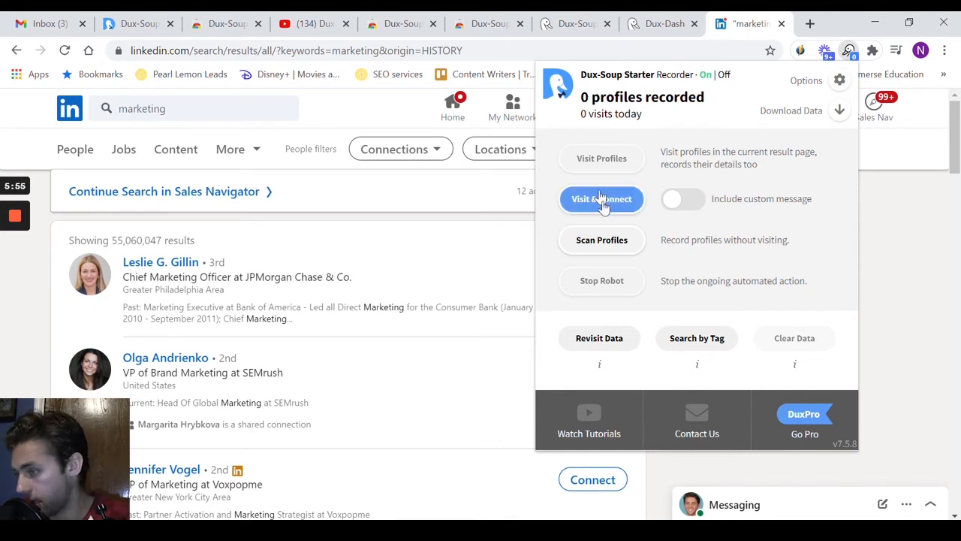
Step: Start Visit & Connect, reaching the $14.99/month Professional Edition checkout page
click(601, 198)
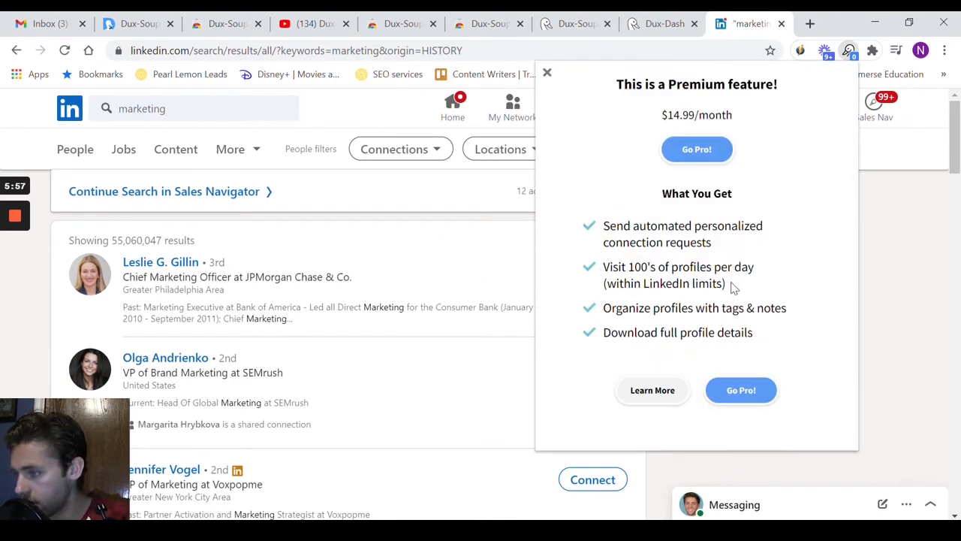
mouse_move(797, 343)
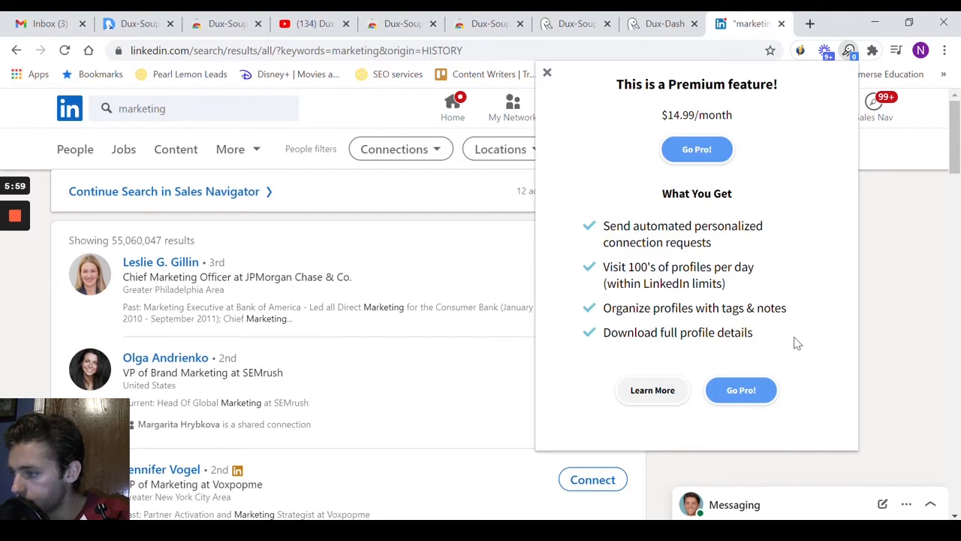
mouse_move(697, 145)
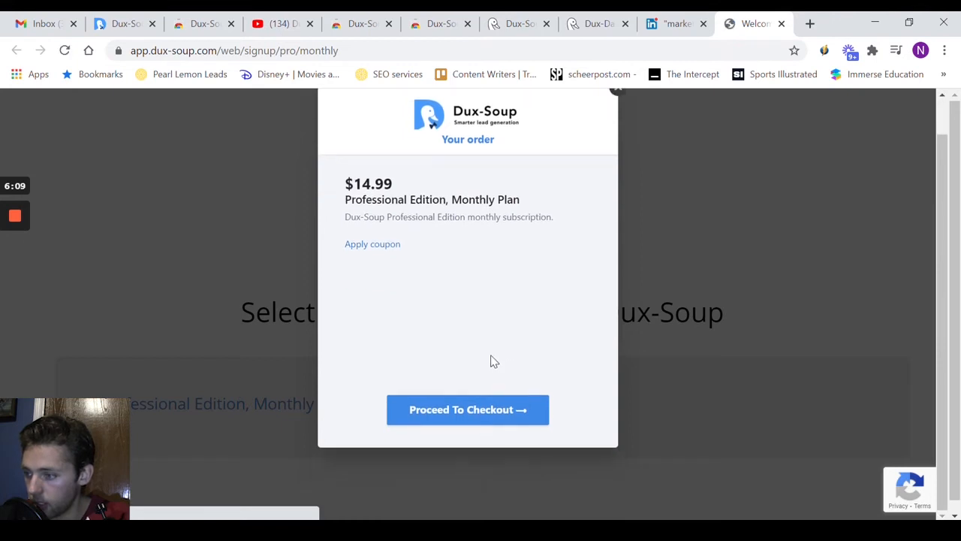
click(673, 24)
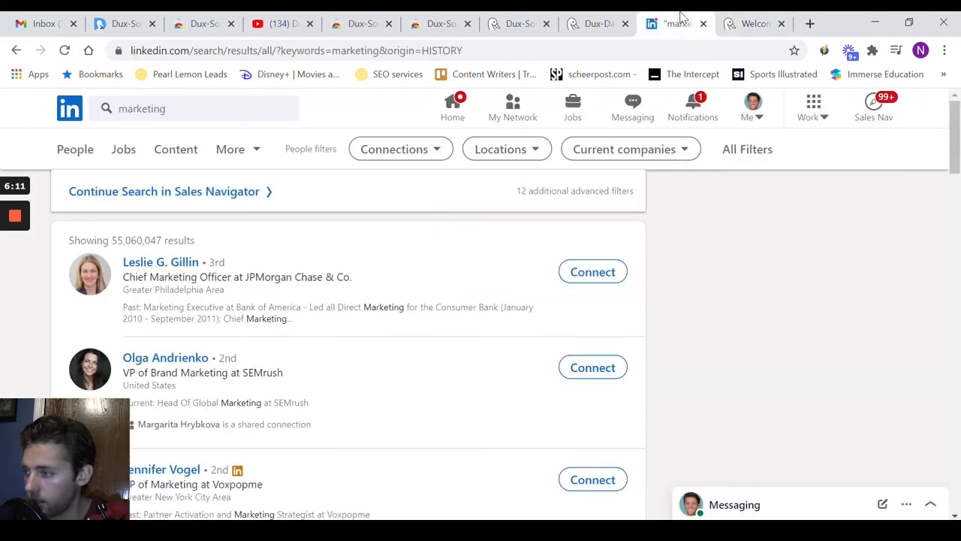
click(595, 24)
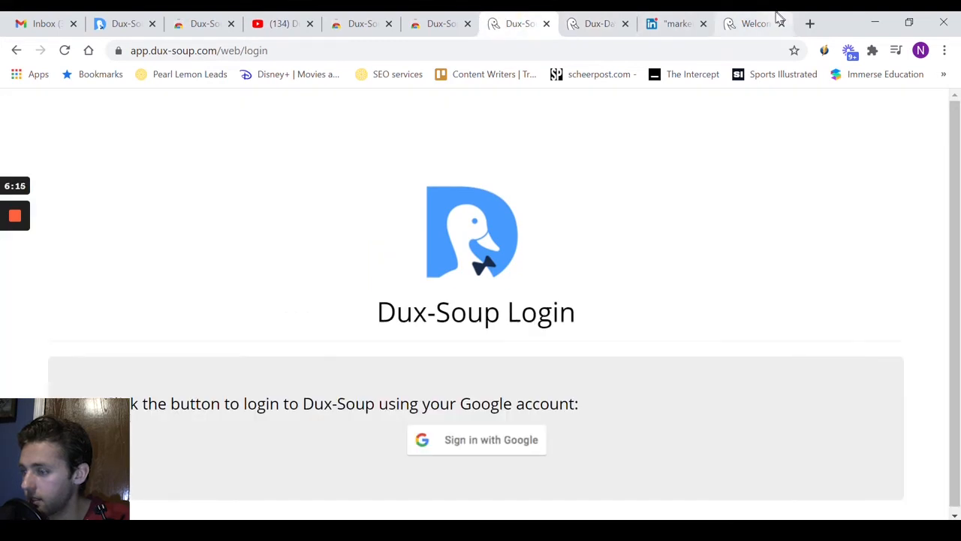
click(676, 24)
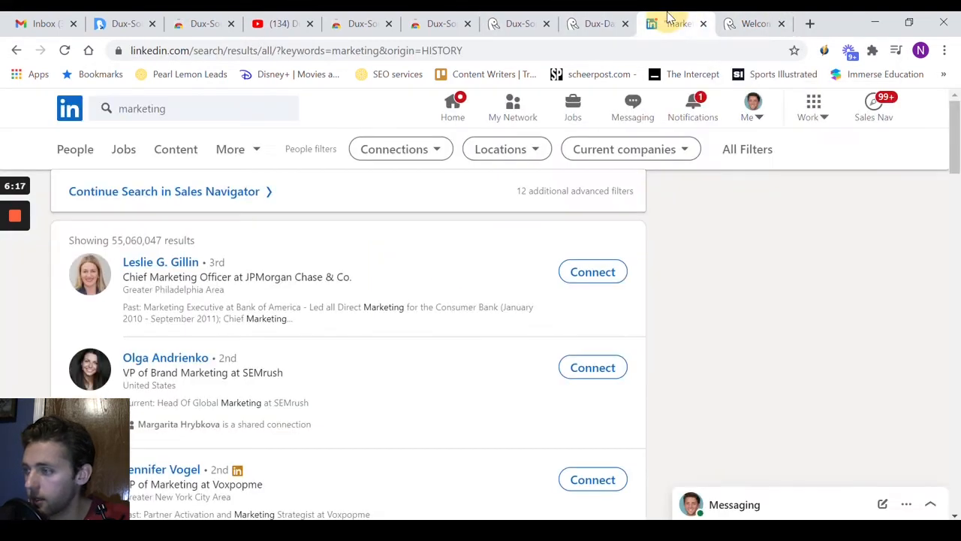
mouse_move(877, 48)
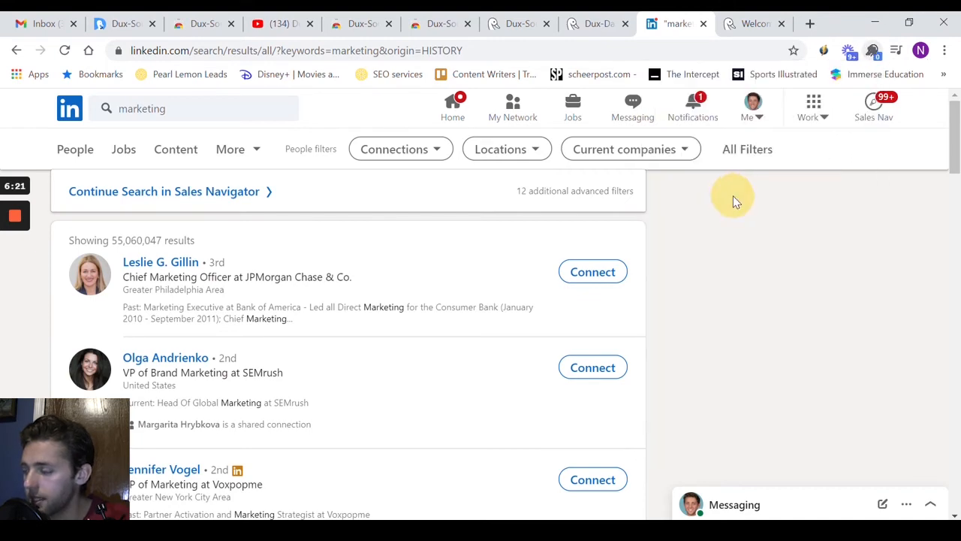
Step: Try Visit & Connect again and dismiss the premium feature prompt
click(844, 51)
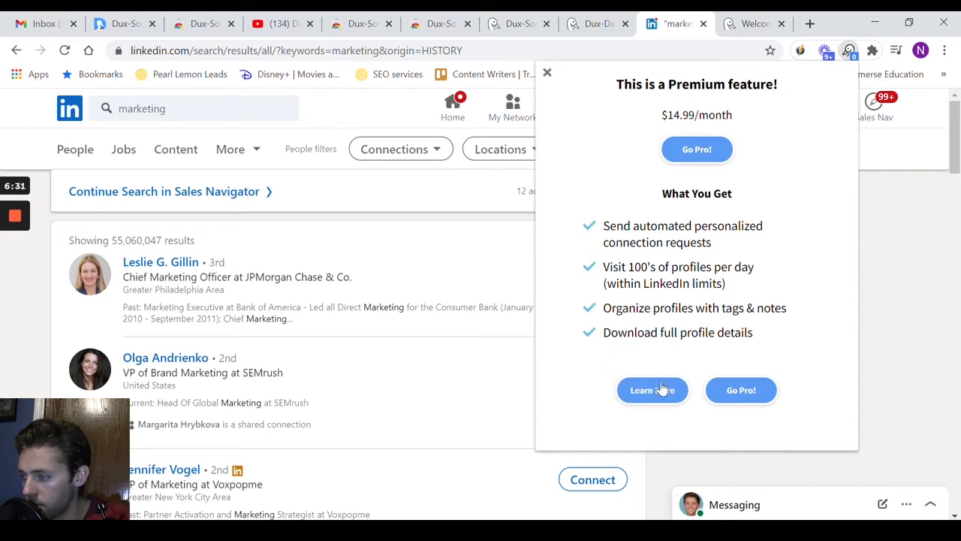
click(546, 72)
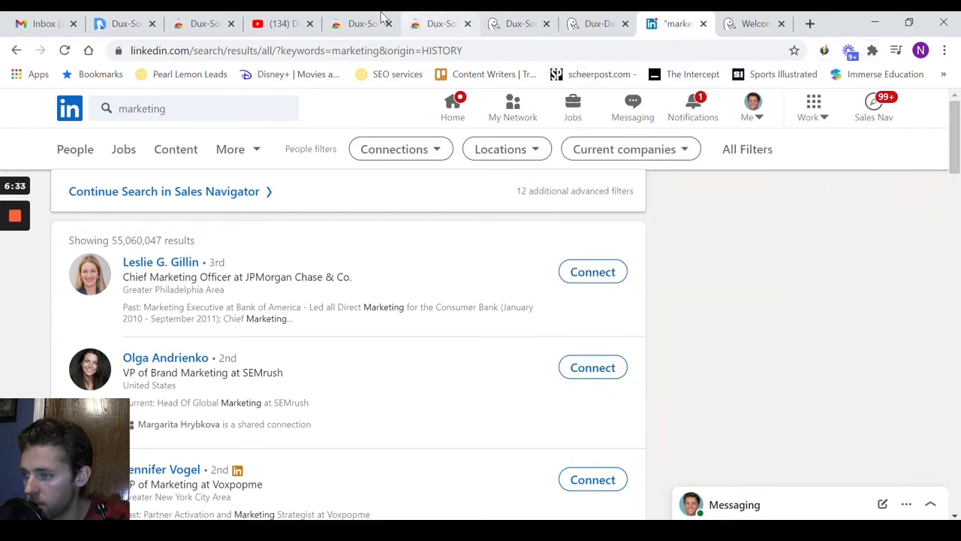
Step: Seek ahead in the 'How to Search & Visit' tutorial, then show Chrome's extensions list
click(278, 24)
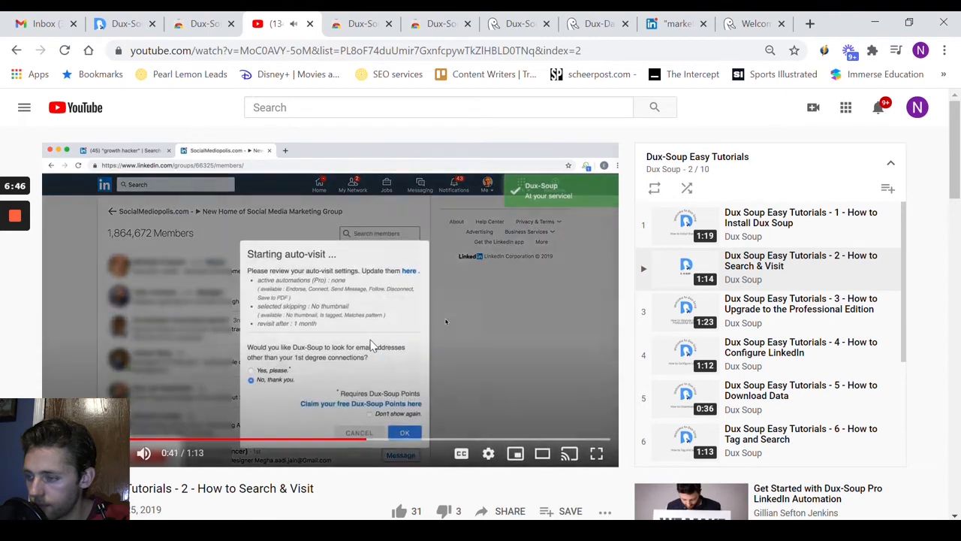
click(404, 433)
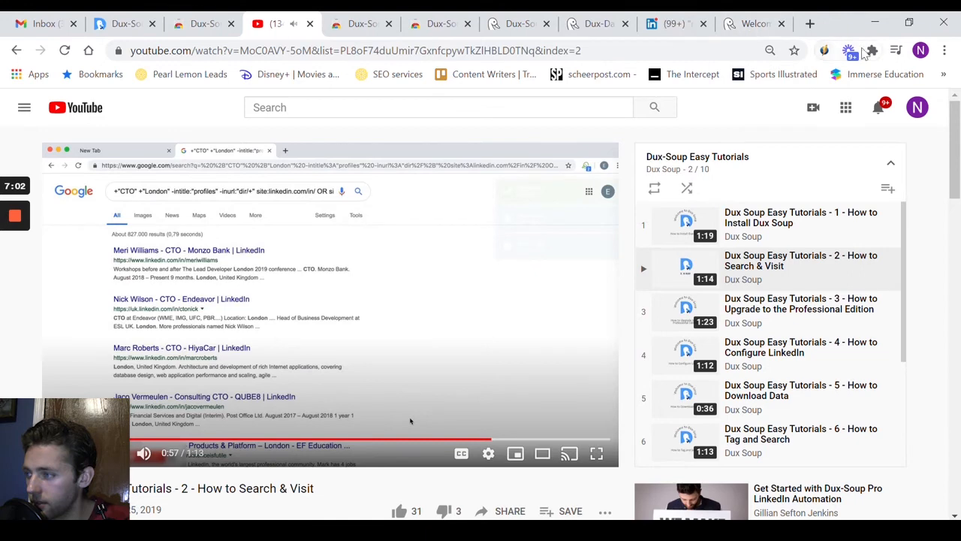
click(876, 50)
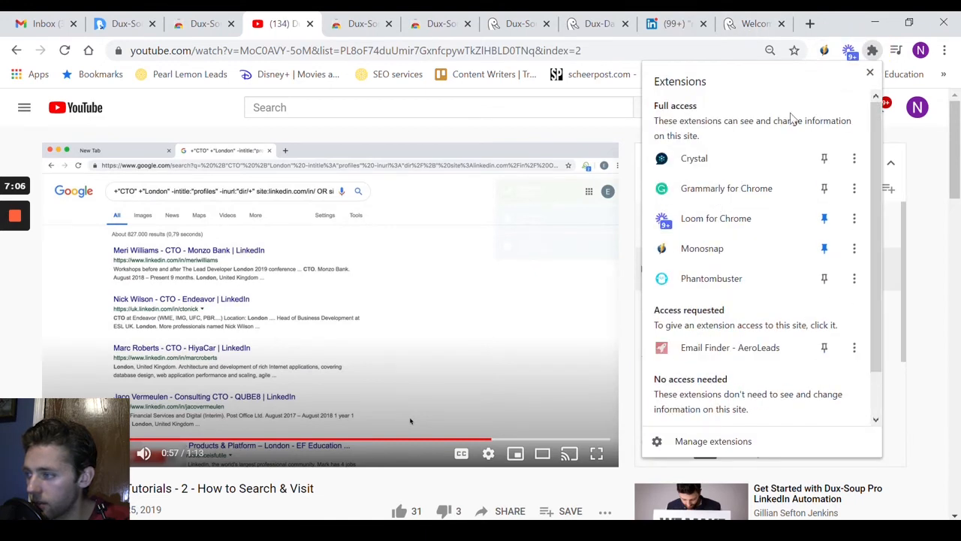
Step: Run a Dux-Soup X-Ray Google search with Title 'Marketing' for LinkedIn profiles
scroll(down, 3)
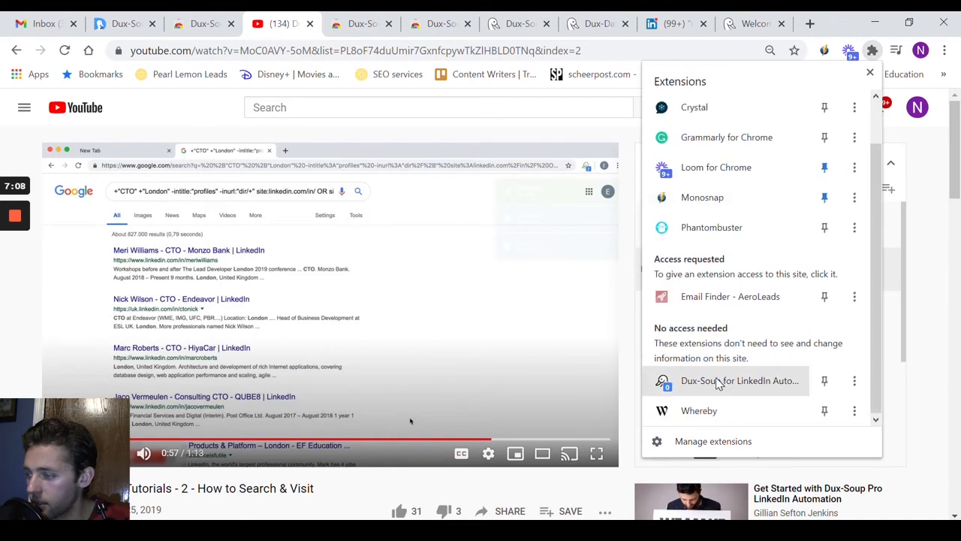
click(850, 51)
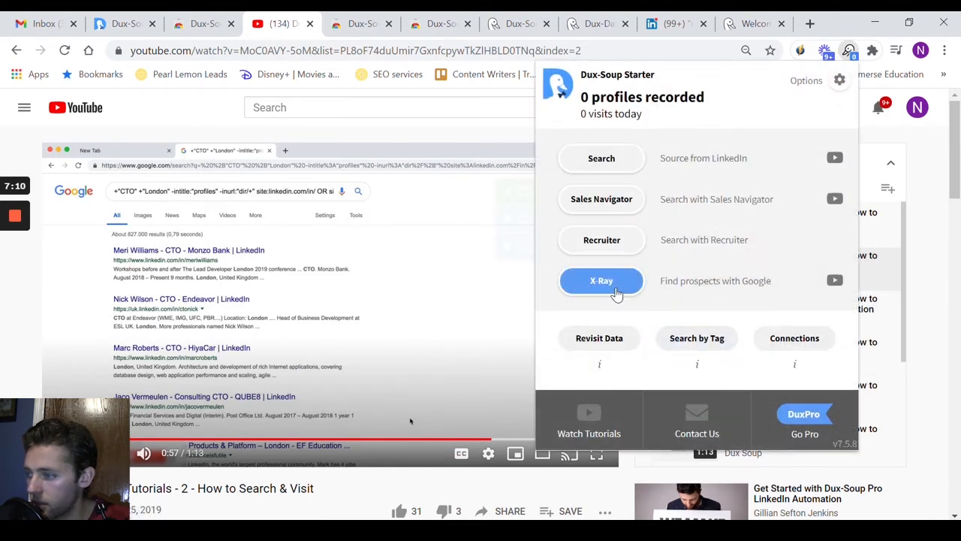
click(601, 281)
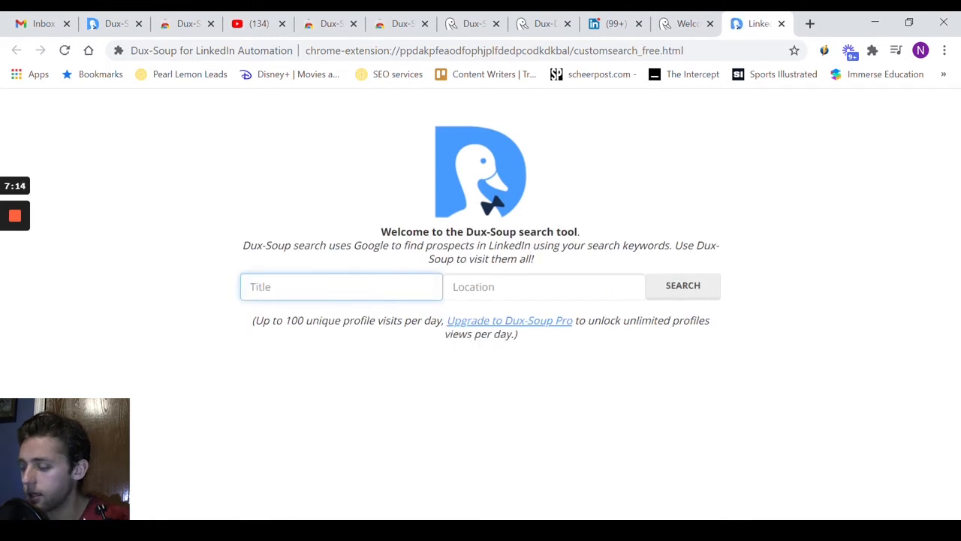
text(Marke)
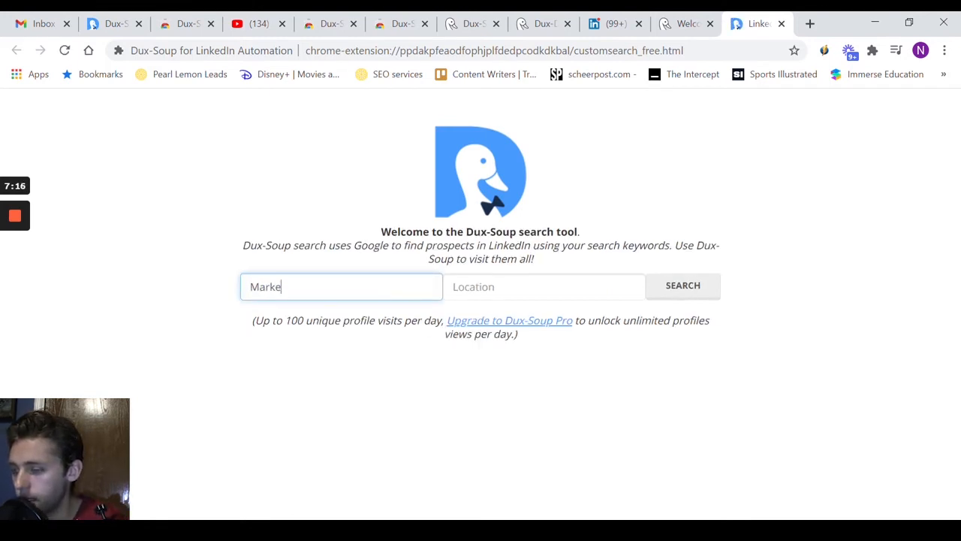
click(682, 286)
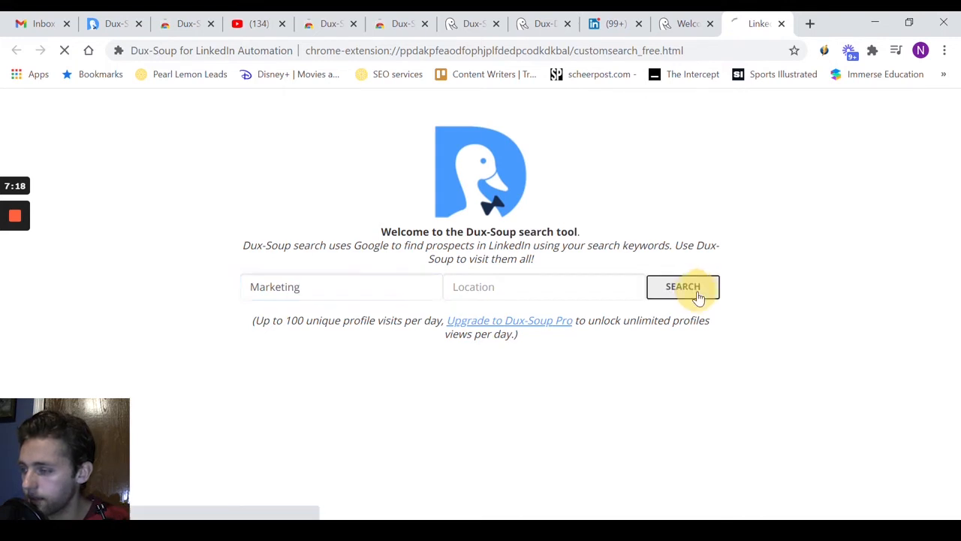
click(682, 287)
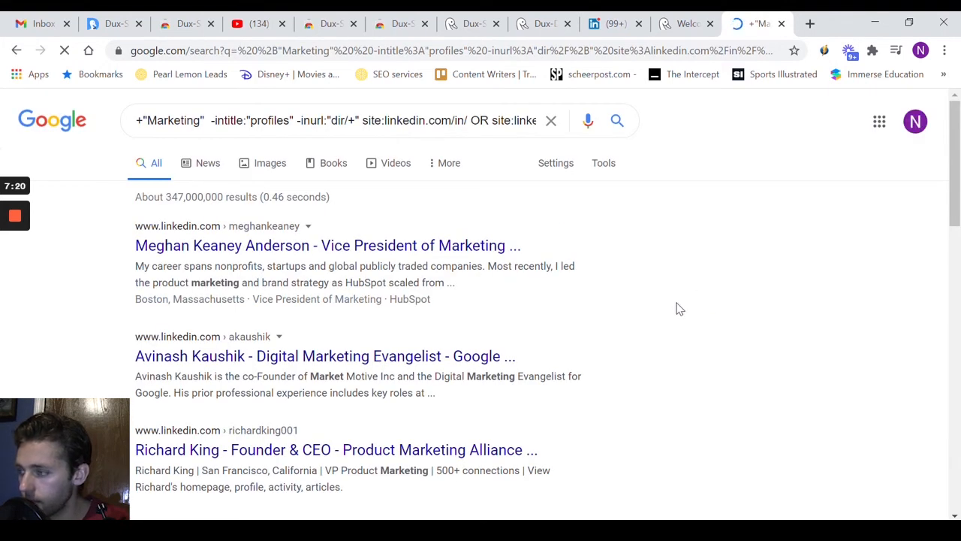
Step: Check the browser extensions list and return to the Dux-Soup tutorial video
click(873, 50)
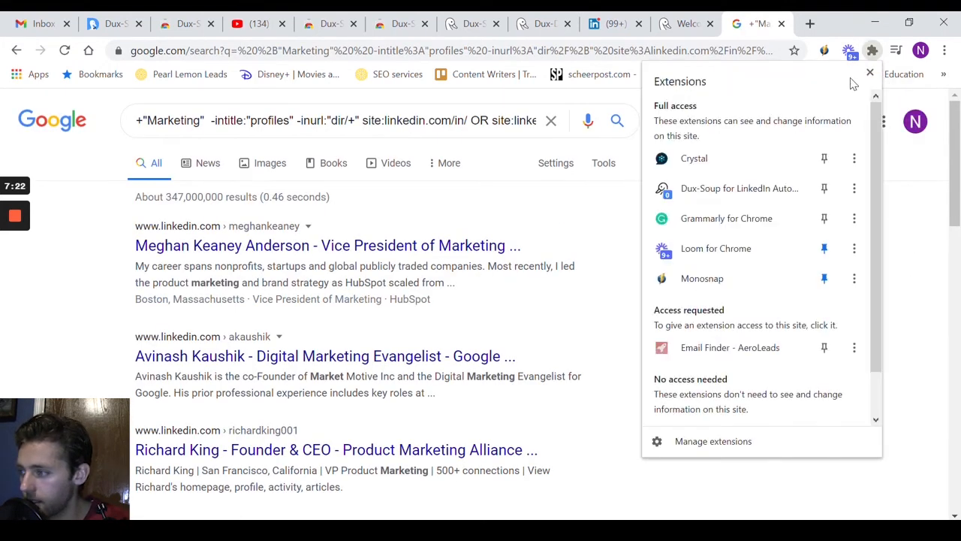
click(849, 51)
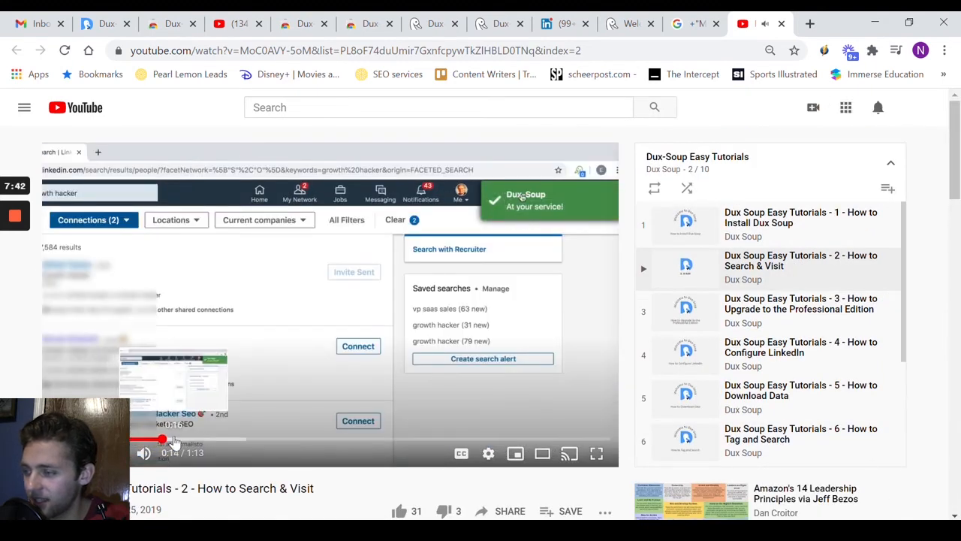
Step: View Dux-Soup's pricing plans, then return to the Google X-Ray results
click(580, 170)
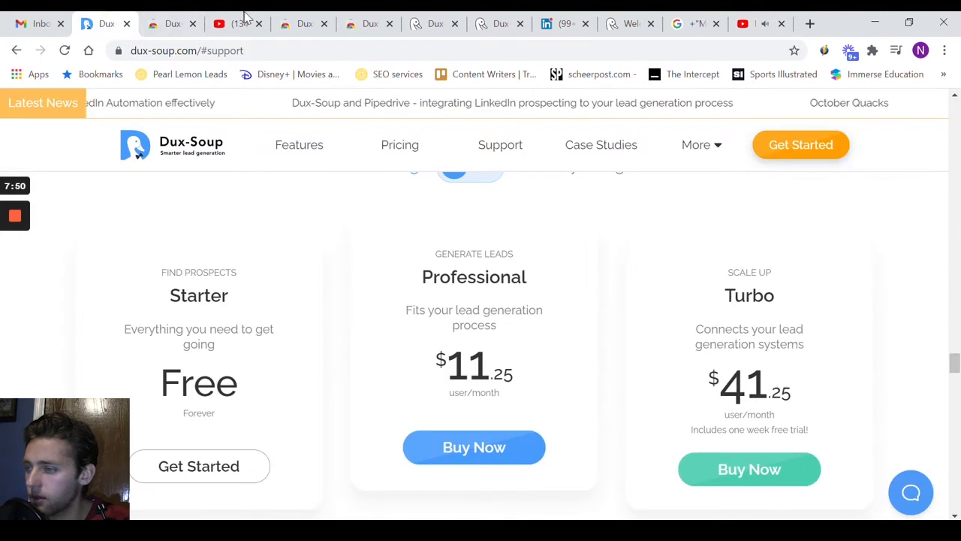
click(685, 24)
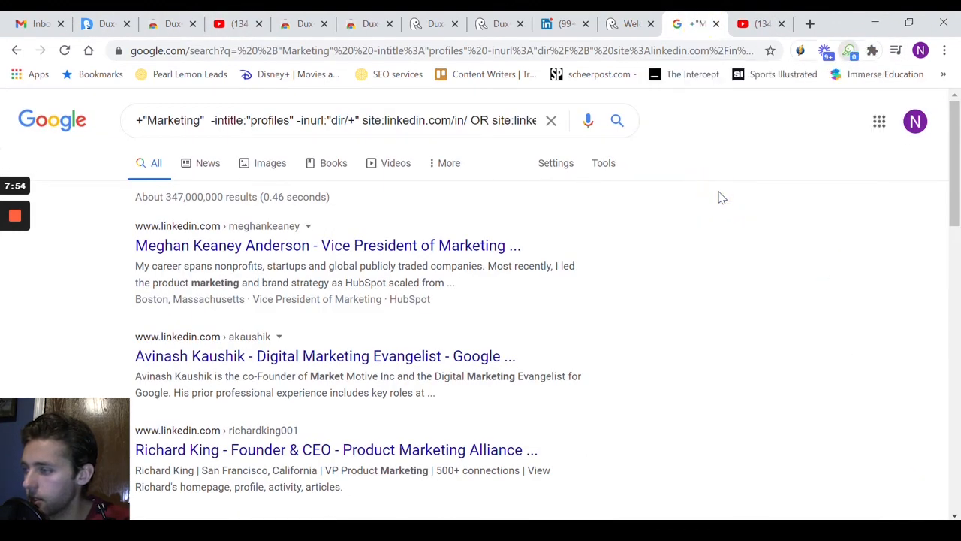
Step: Bring up the Dux-Soup recorder panel over the LinkedIn marketing results
click(851, 51)
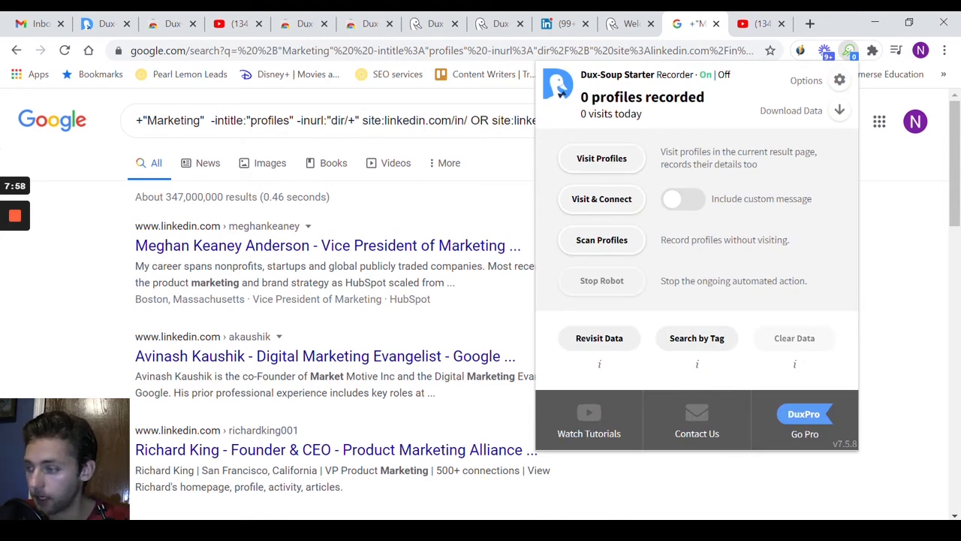
scroll(down, 3)
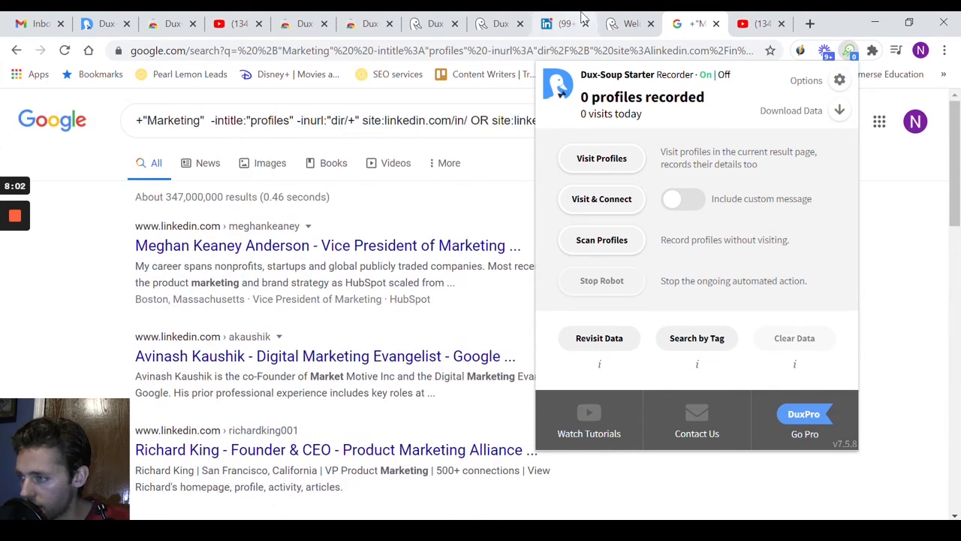
click(556, 24)
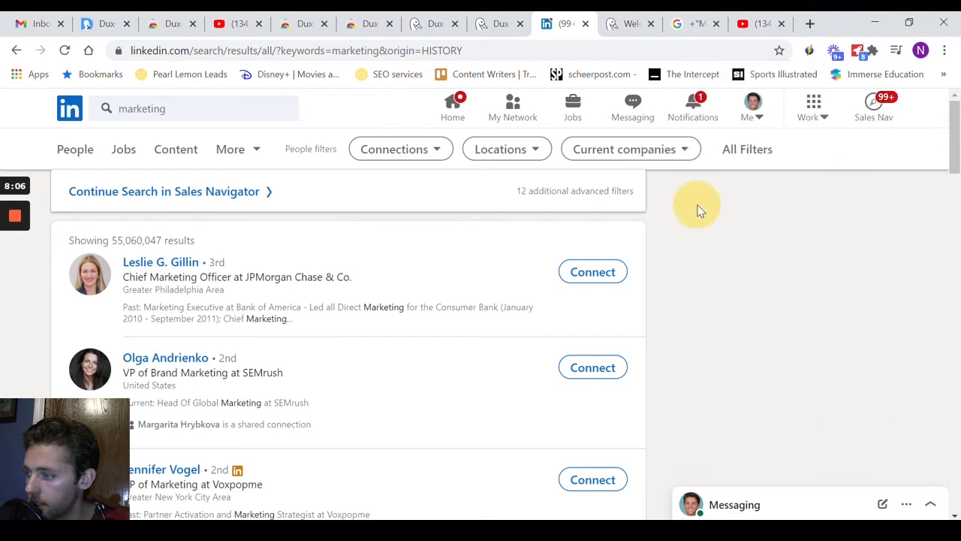
click(839, 51)
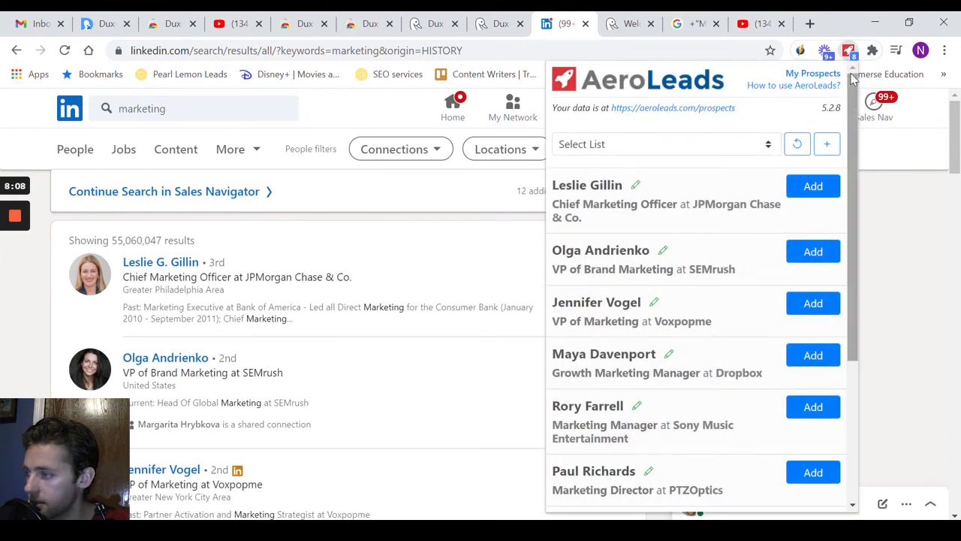
click(826, 48)
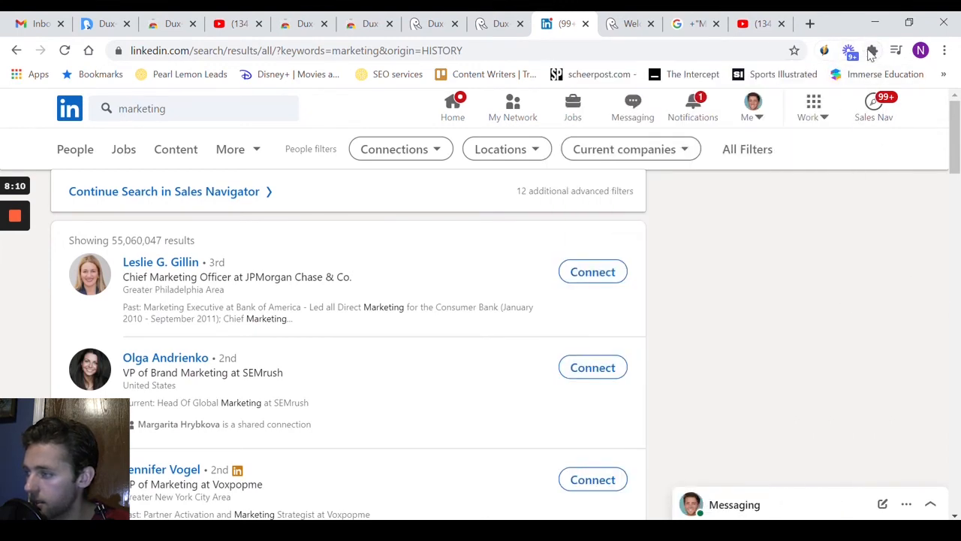
click(874, 47)
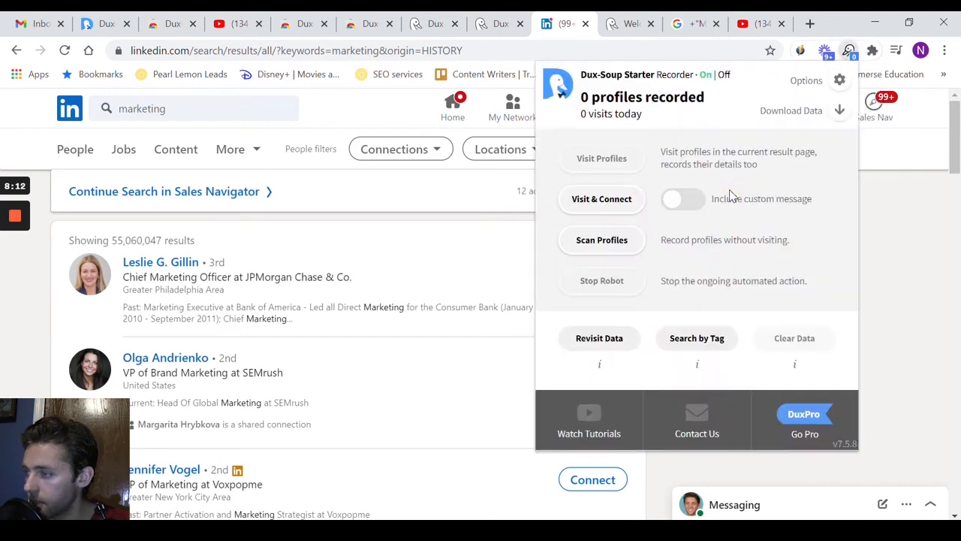
mouse_move(601, 159)
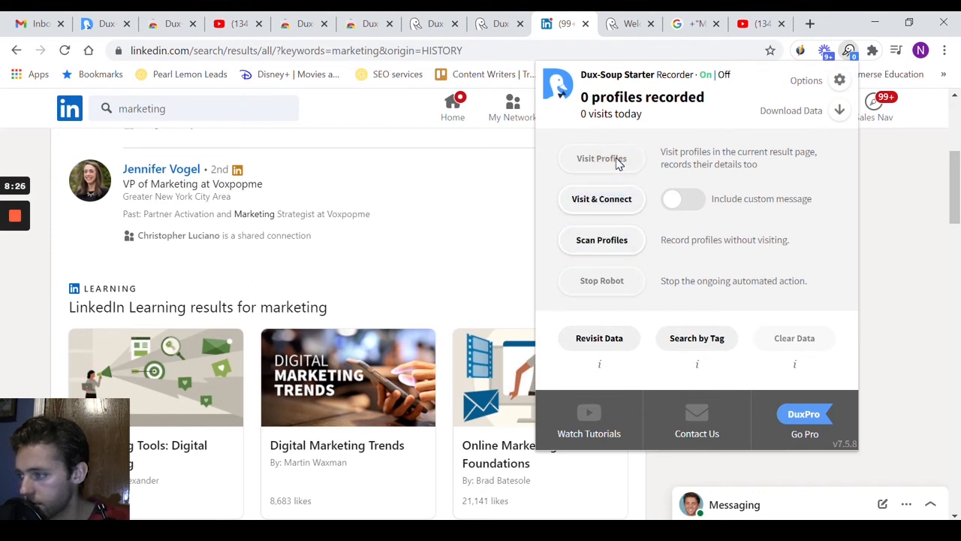
Step: Start Visit Profiles, hit the $14.99/month premium prompt and follow Go Pro! to the login page
click(601, 159)
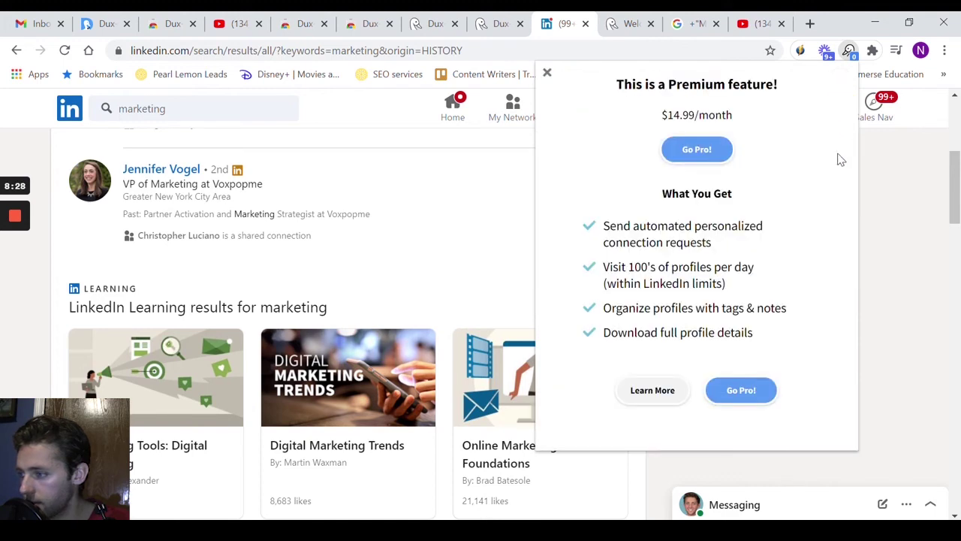
click(757, 24)
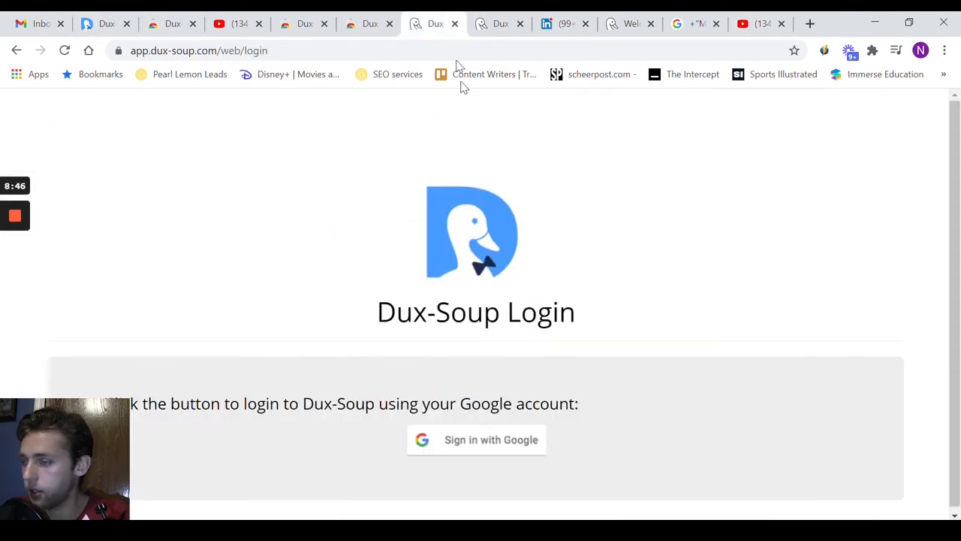
Step: Sign in to Dux-Soup with Google, then return to the Google X-Ray results
click(476, 439)
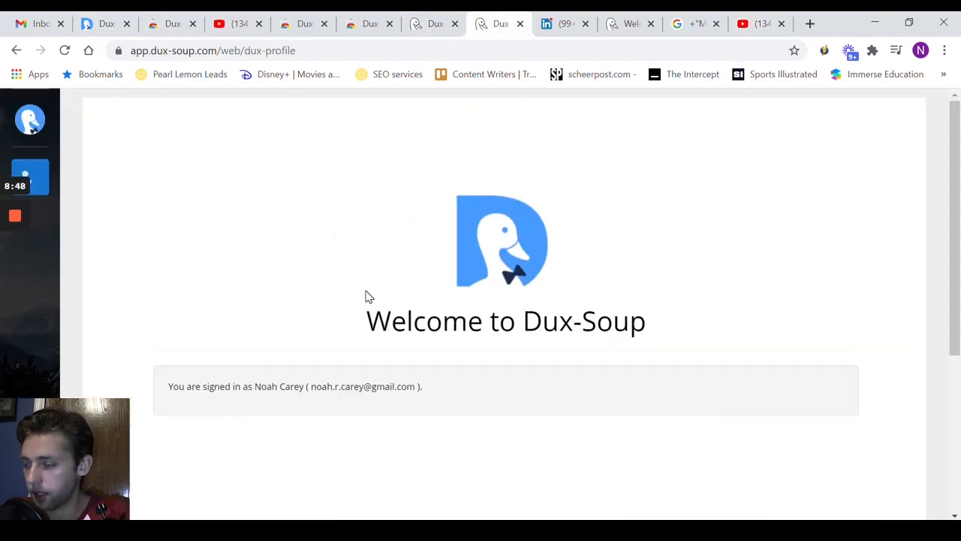
mouse_move(419, 247)
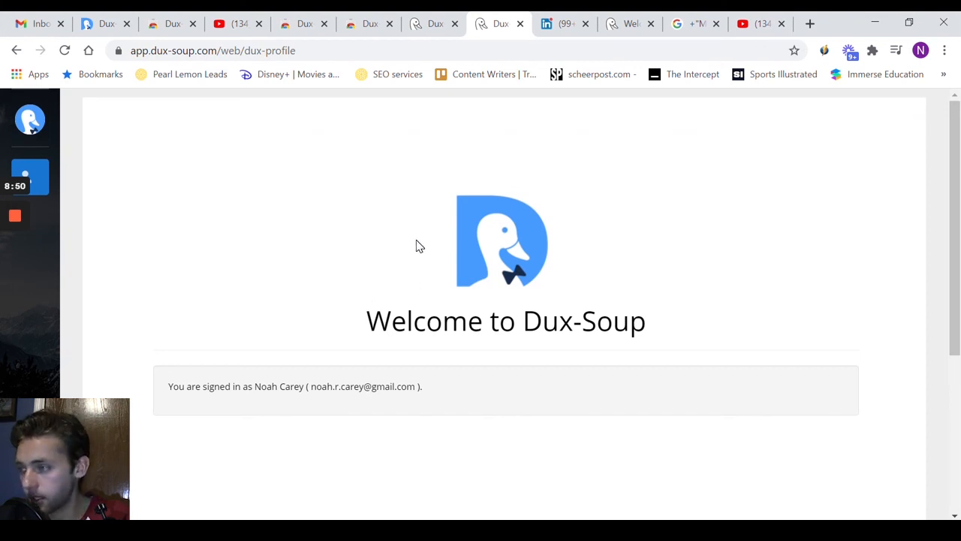
mouse_move(697, 154)
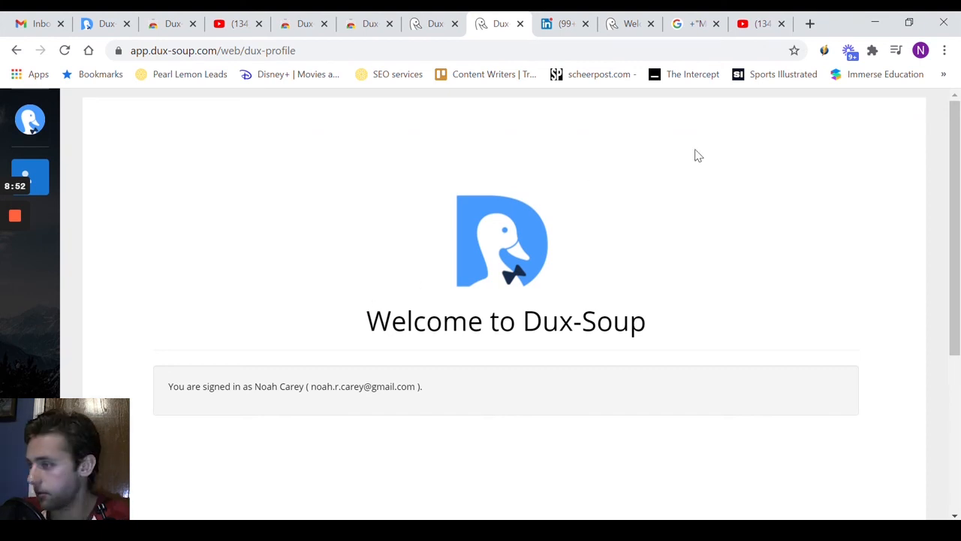
click(688, 24)
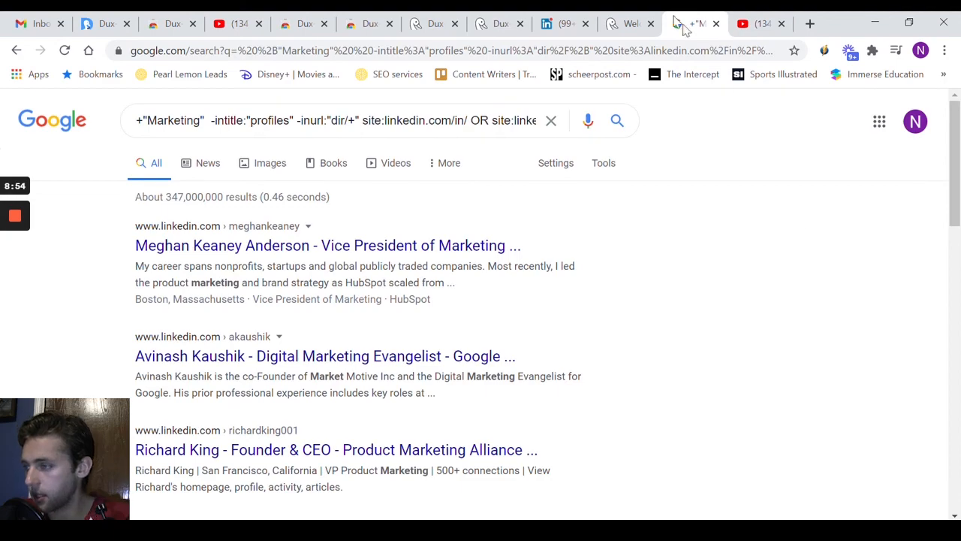
Step: Scroll through the LinkedIn marketing results showing jobs, Learning courses and people
click(562, 25)
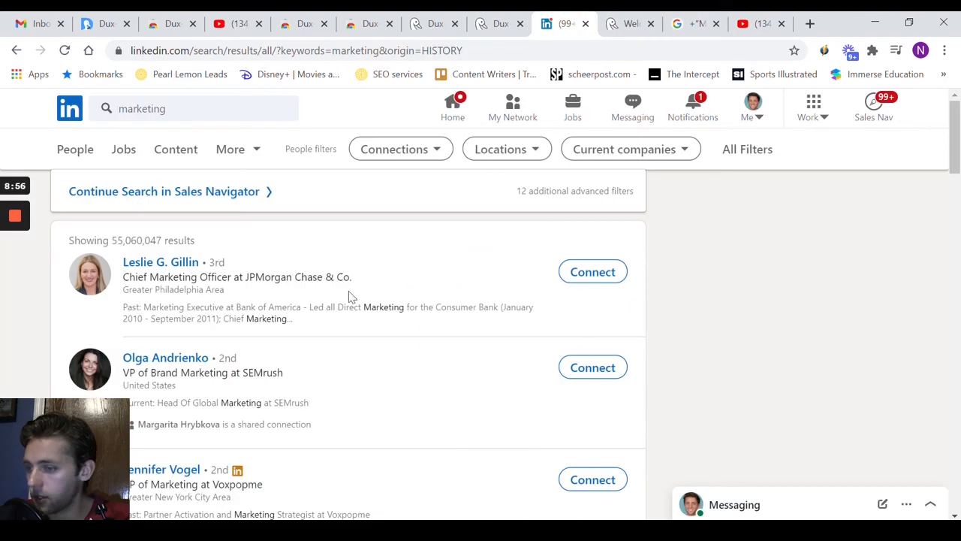
scroll(down, 3)
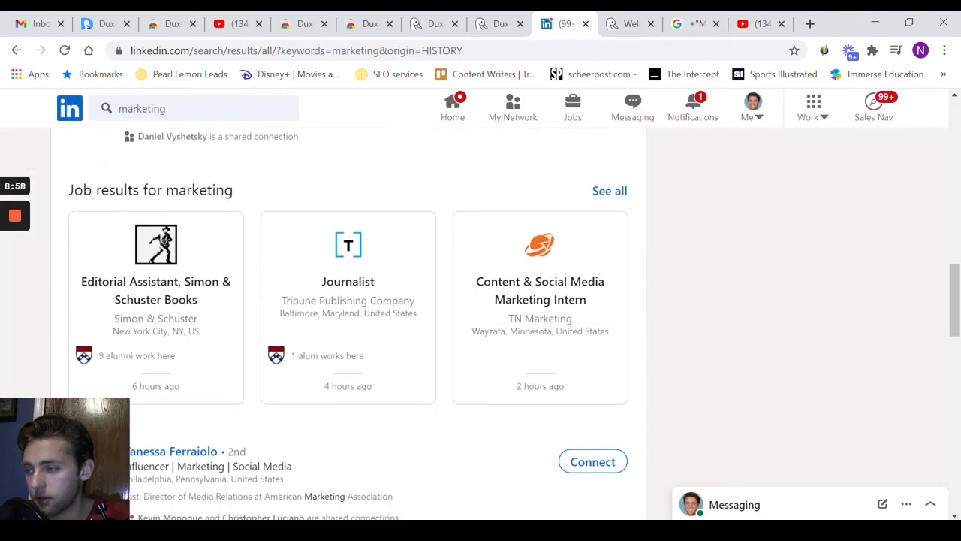
scroll(down, 3)
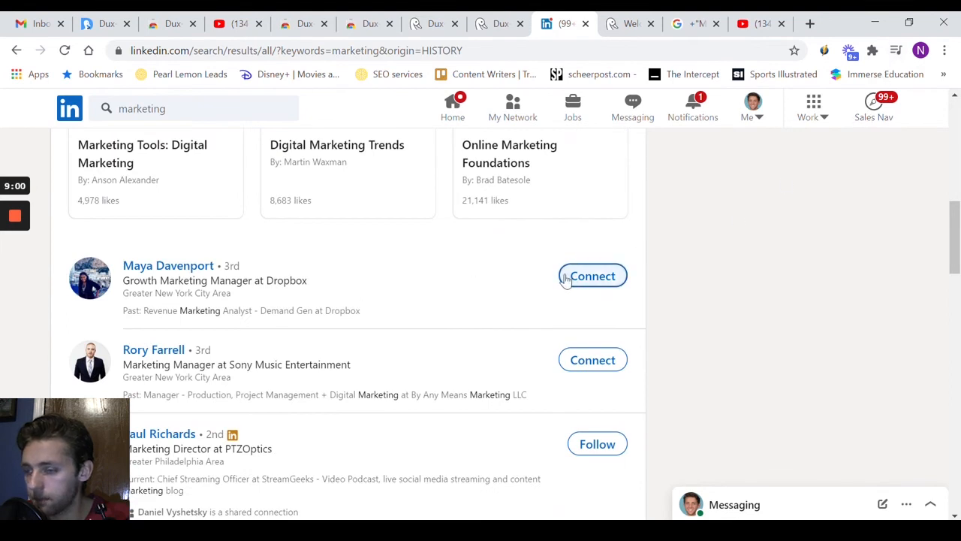
mouse_move(460, 324)
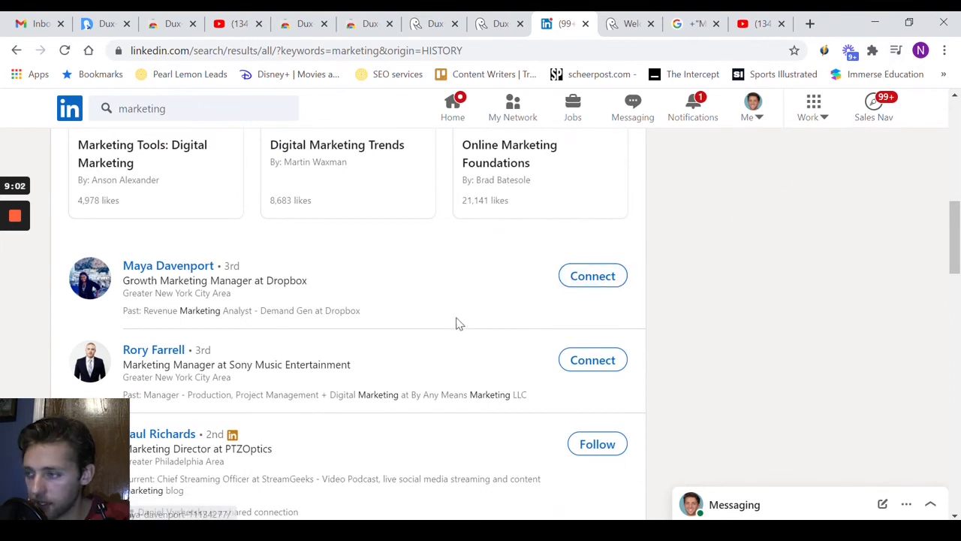
scroll(up, 3)
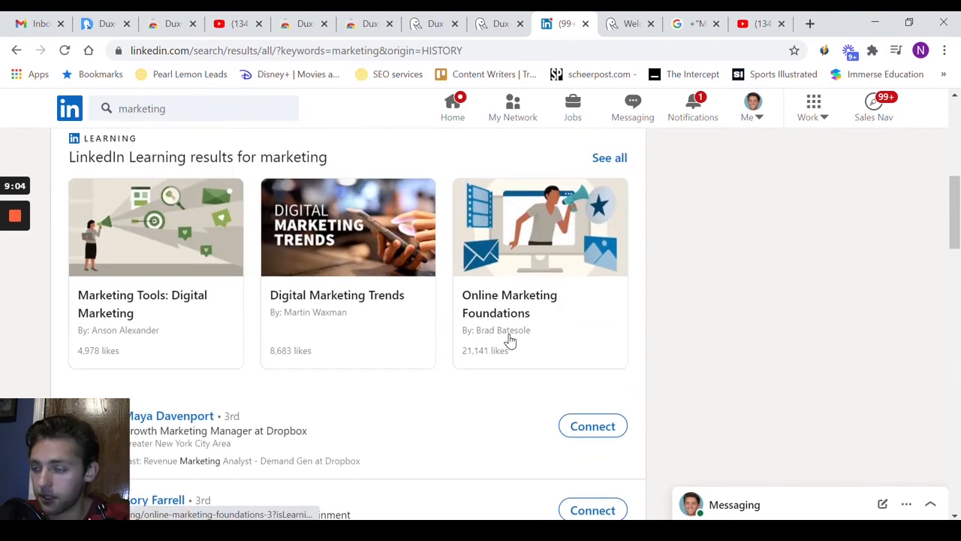
scroll(down, 3)
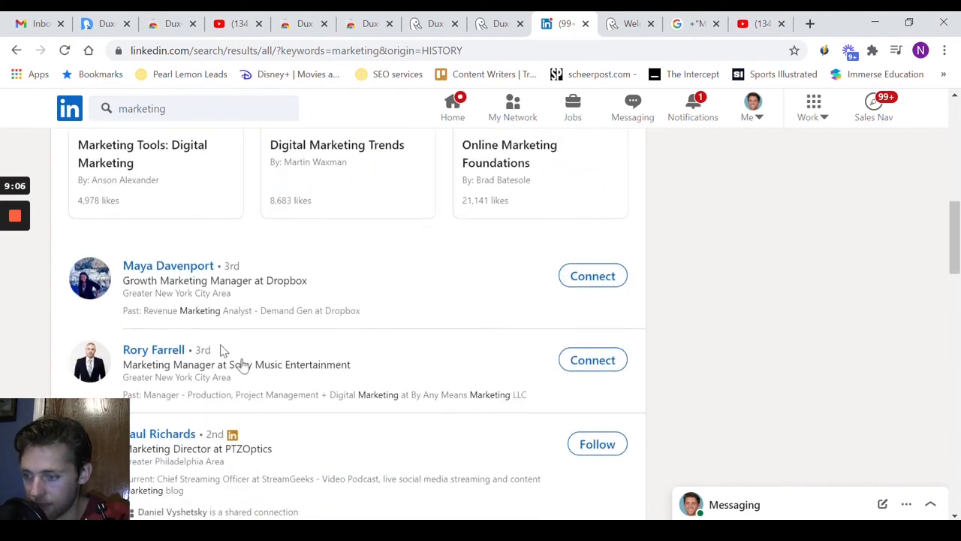
Step: Switch back to the Google tab listing the LinkedIn X-Ray Marketing profile results
click(694, 24)
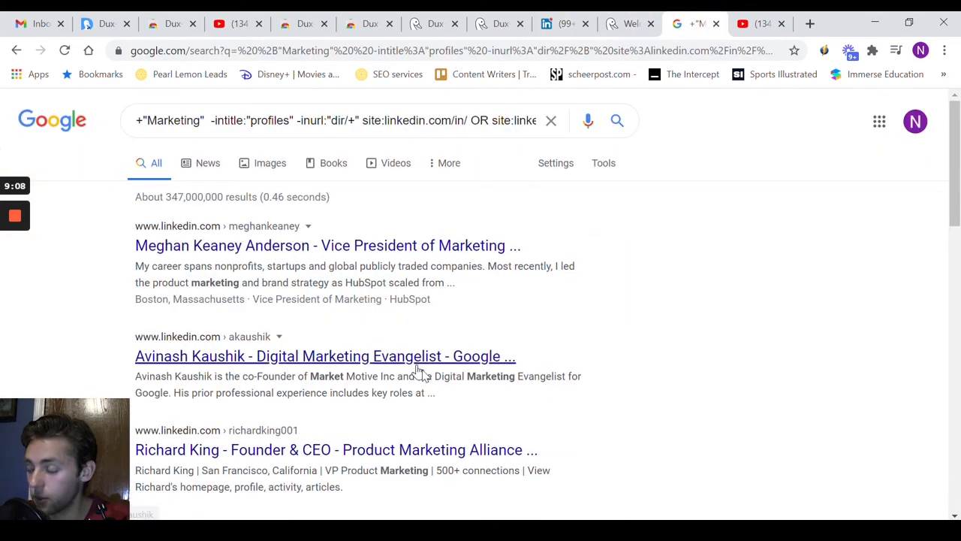
mouse_move(760, 271)
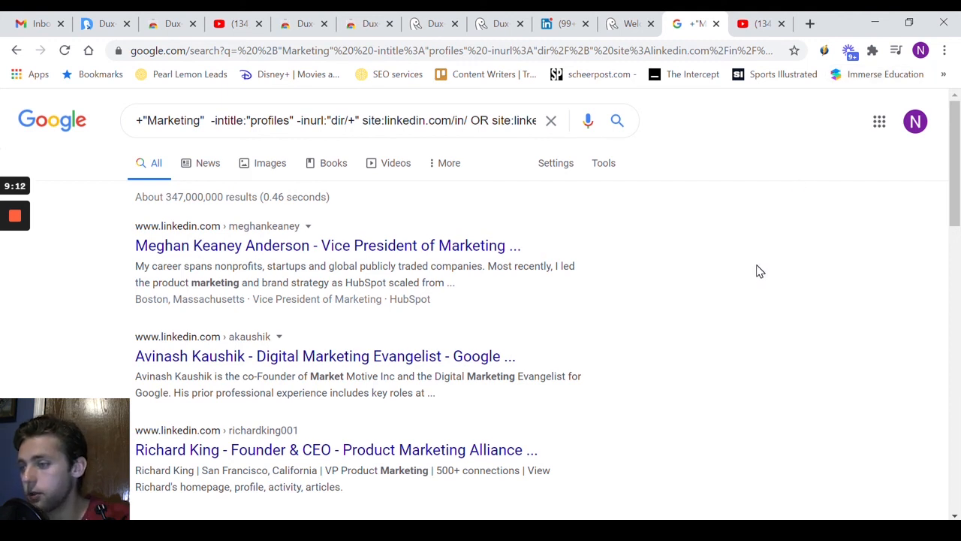
mouse_move(766, 254)
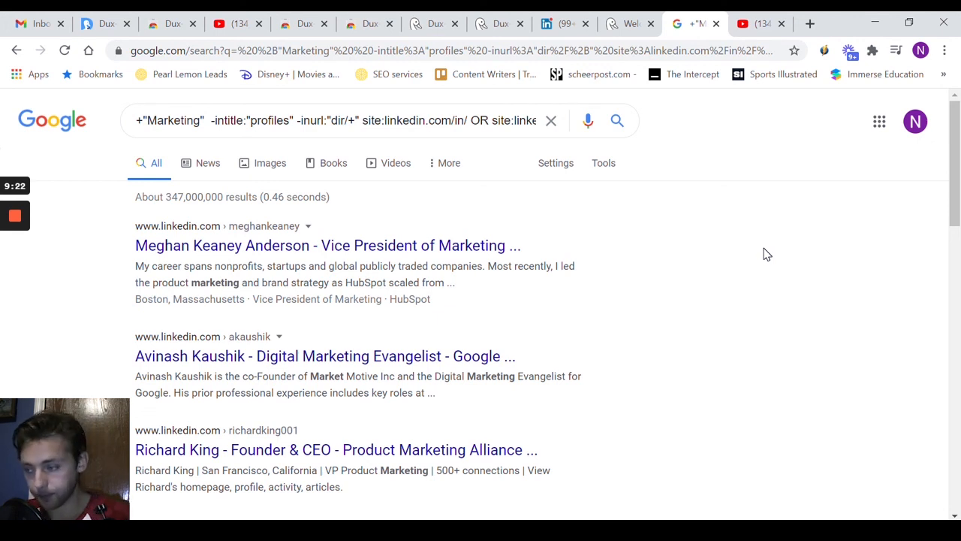
mouse_move(768, 138)
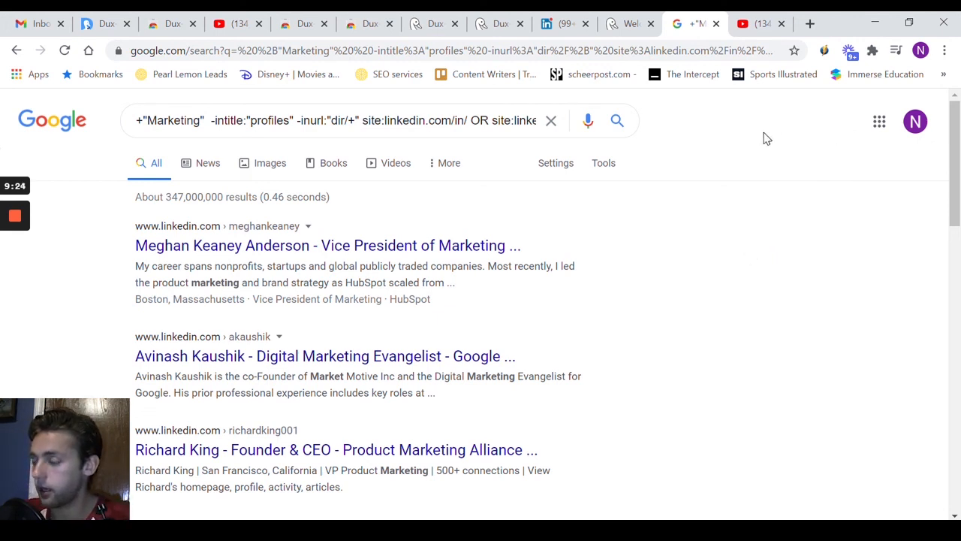
mouse_move(631, 287)
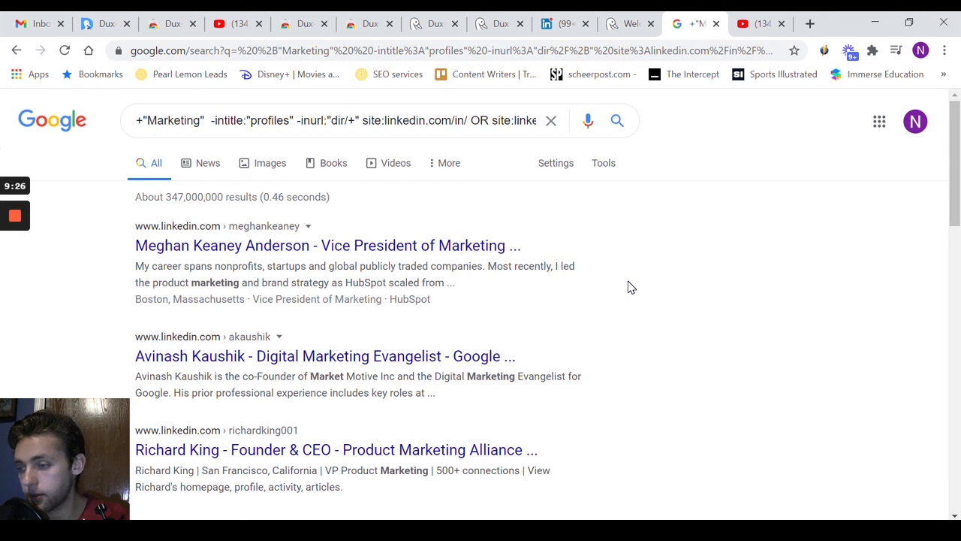